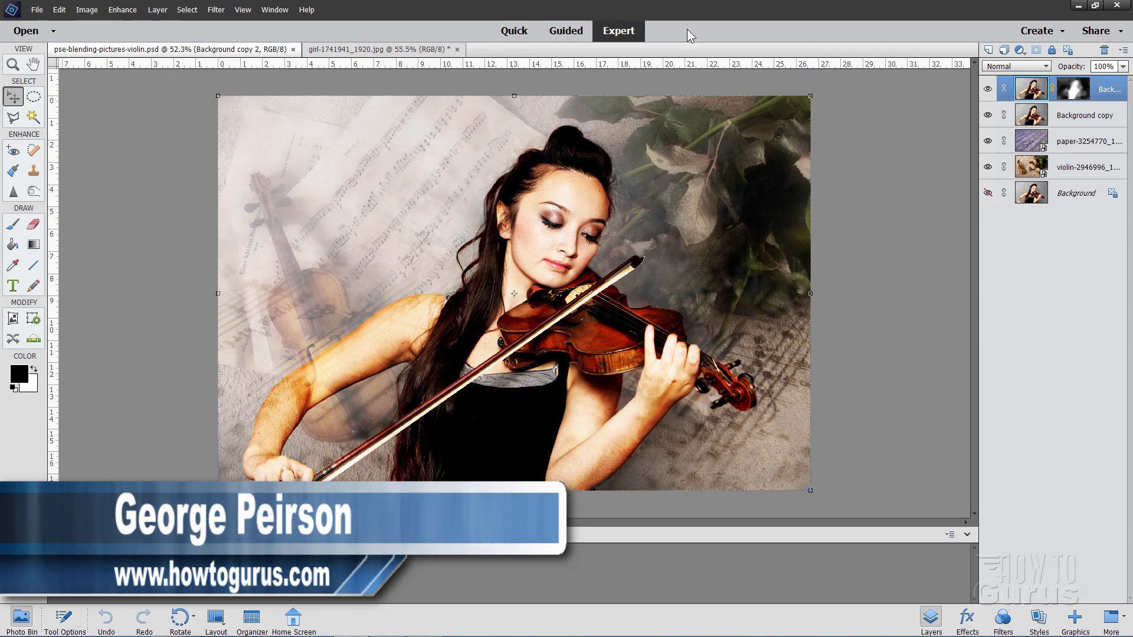
mouse_move(631, 32)
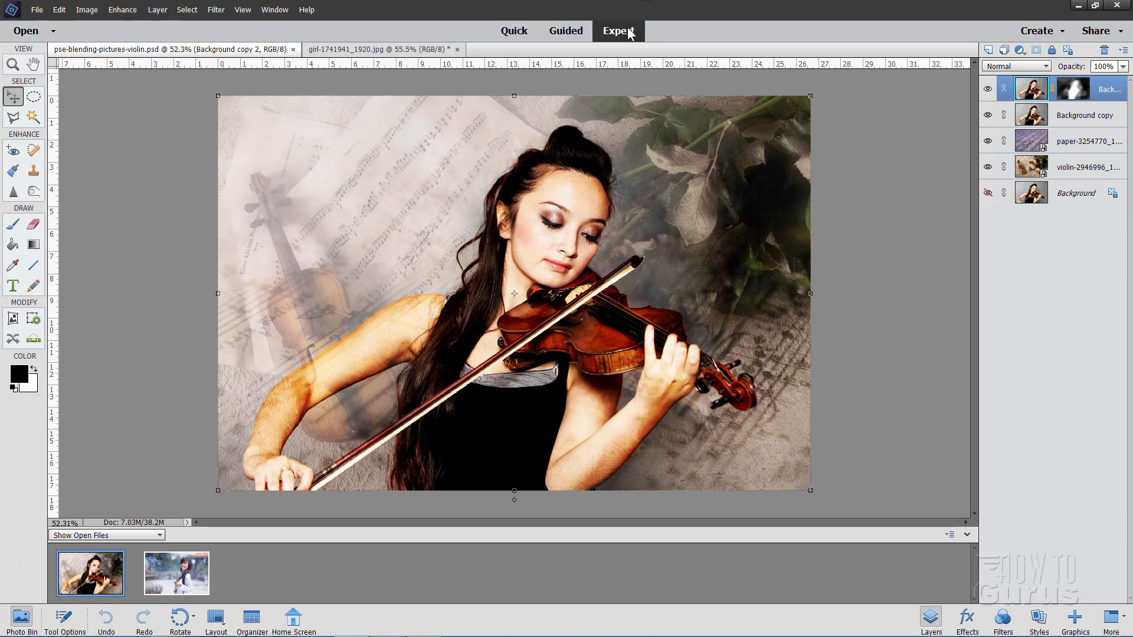
mouse_move(629, 37)
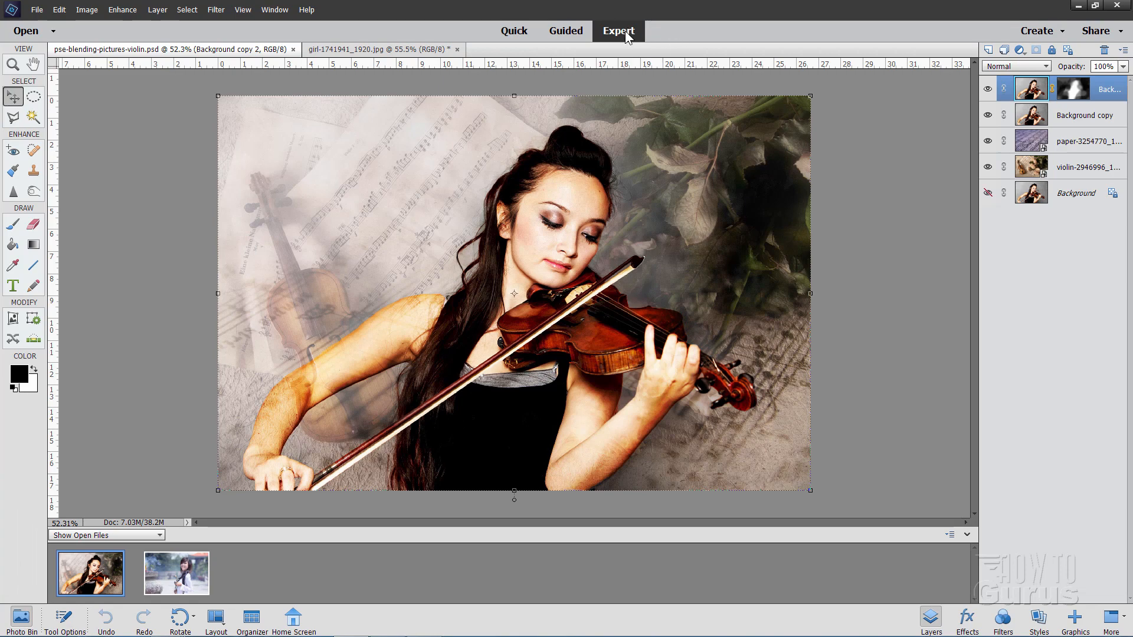
- Show the Layers panel and bring up the context options for the Background copy layer
left_click(513, 31)
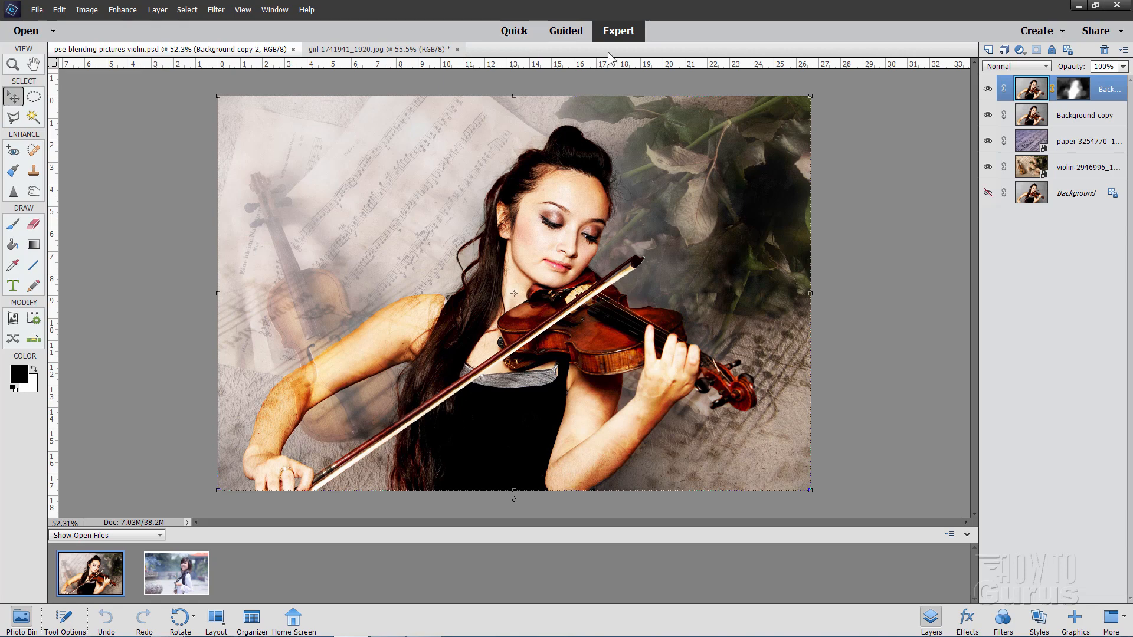
mouse_move(640, 59)
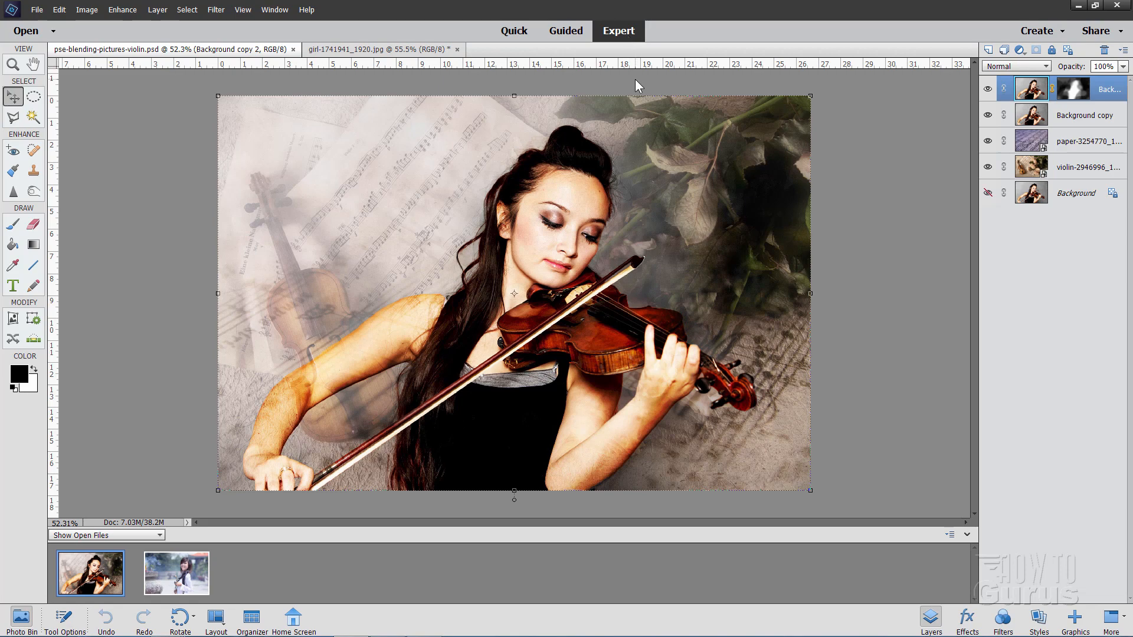
mouse_move(632, 53)
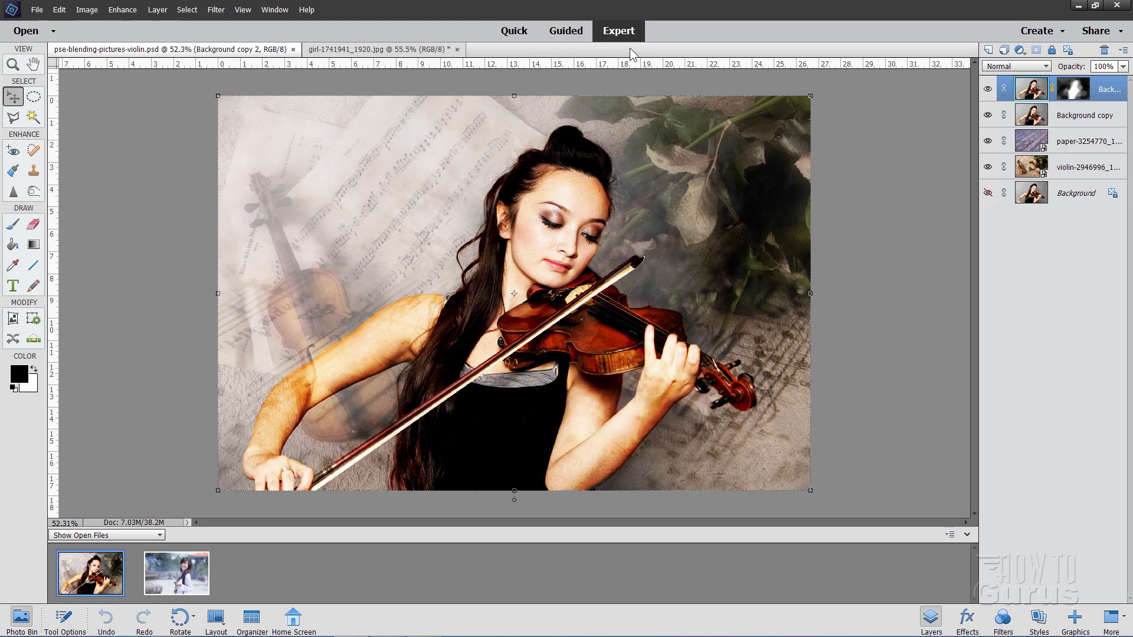
mouse_move(626, 53)
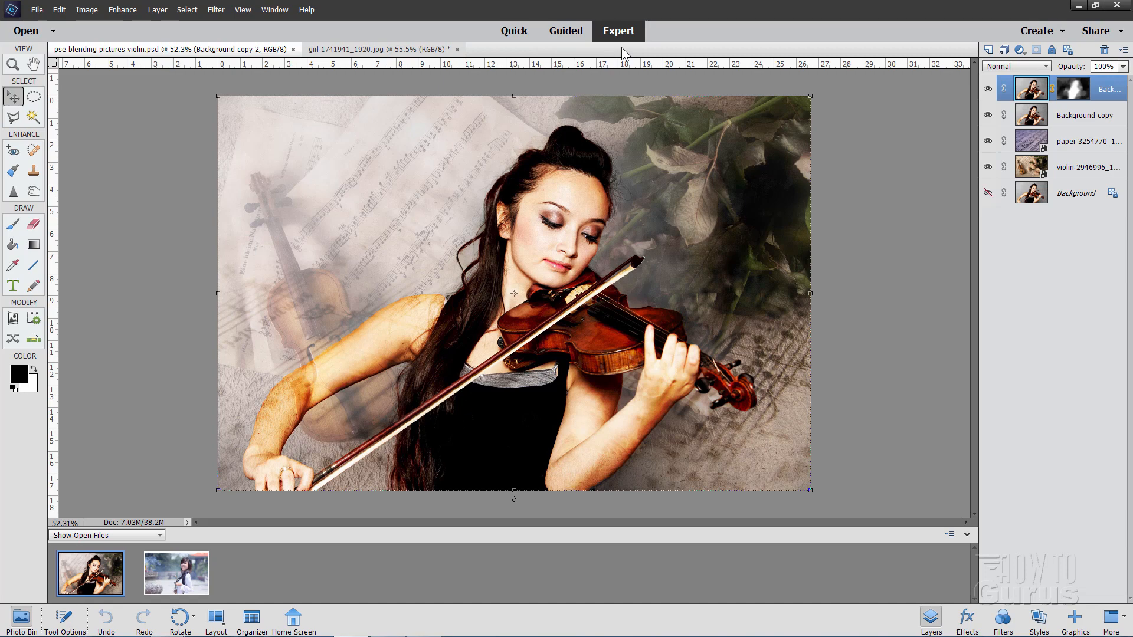
mouse_move(447, 436)
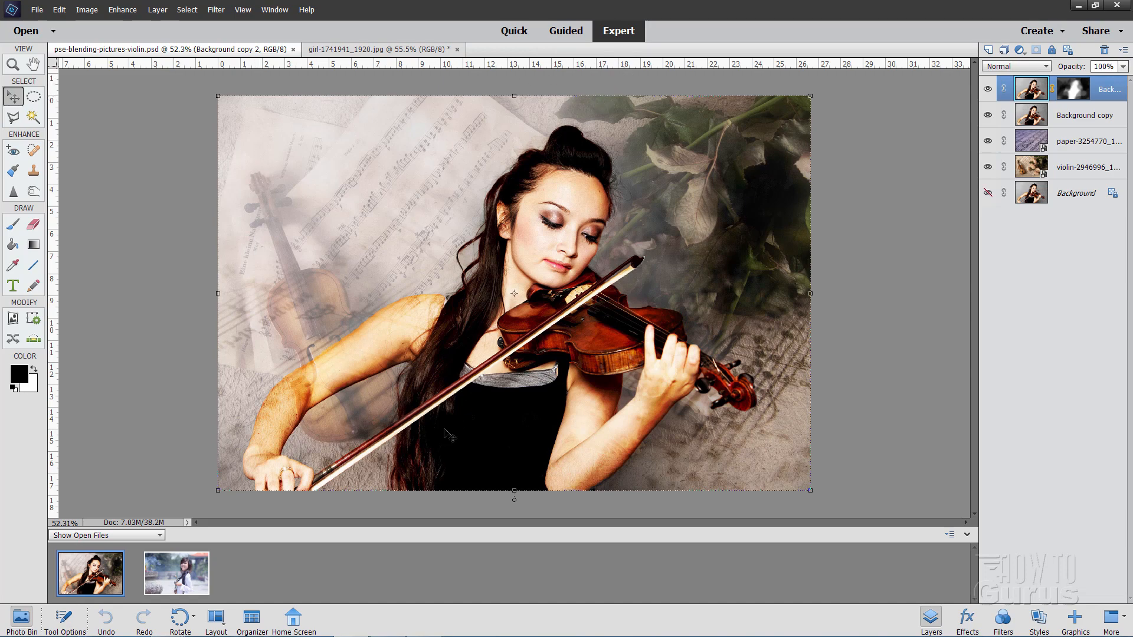
mouse_move(857, 215)
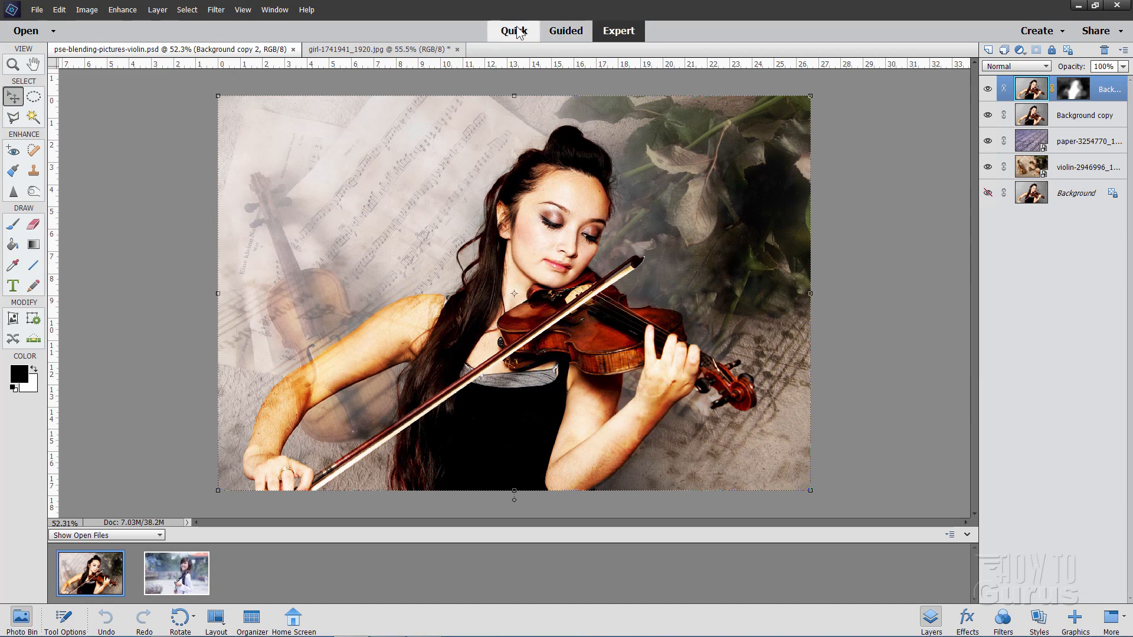
left_click(619, 31)
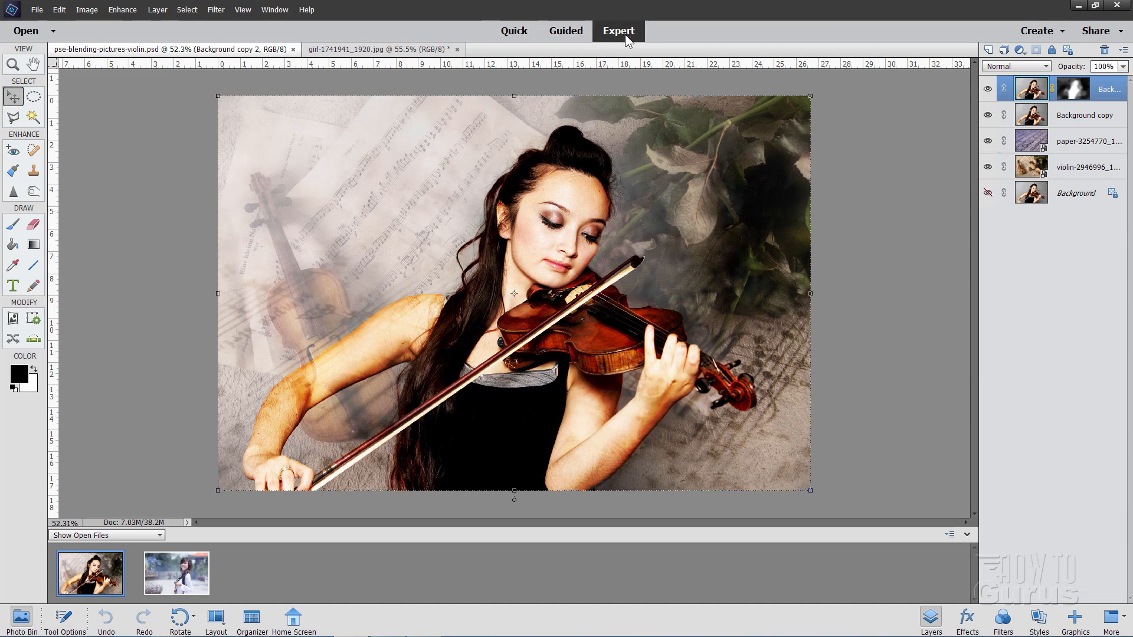
mouse_move(898, 270)
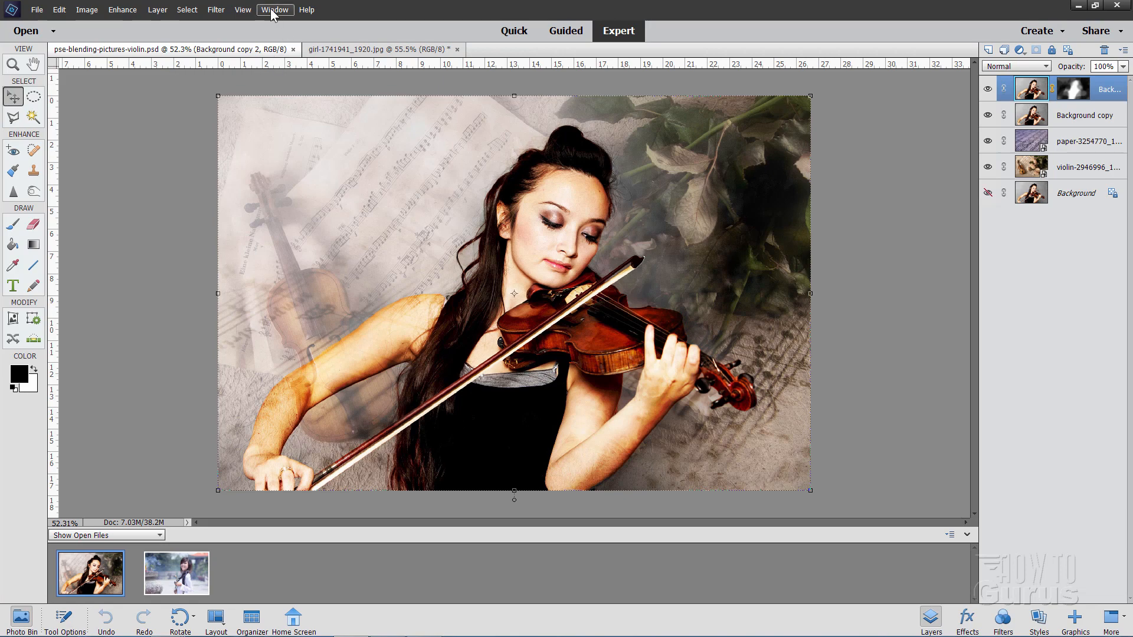
left_click(275, 10)
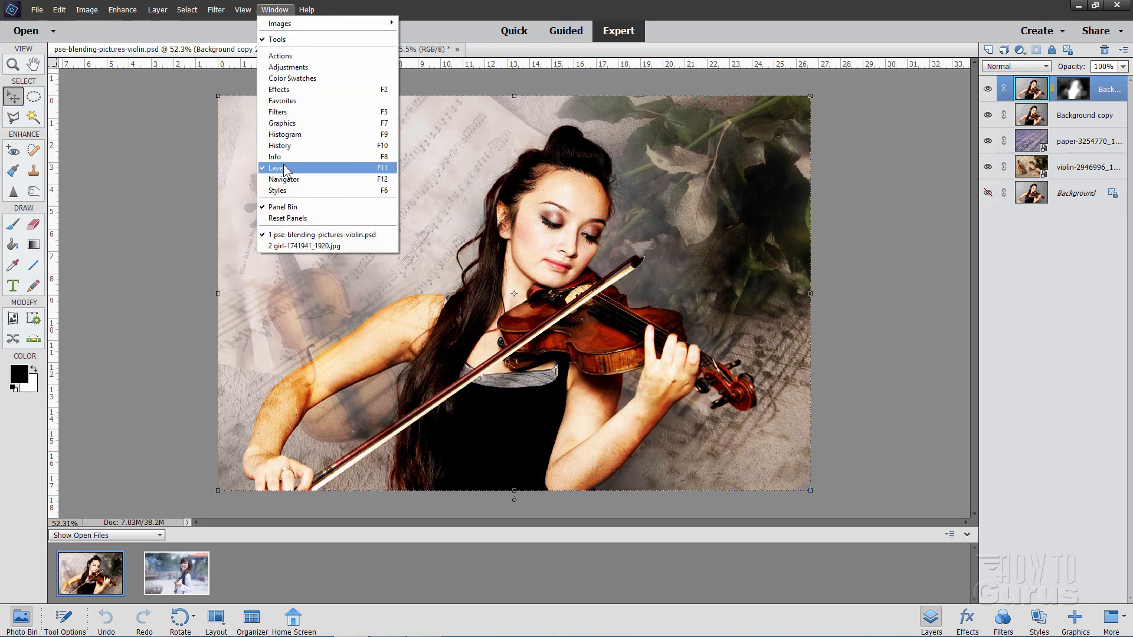
mouse_move(389, 170)
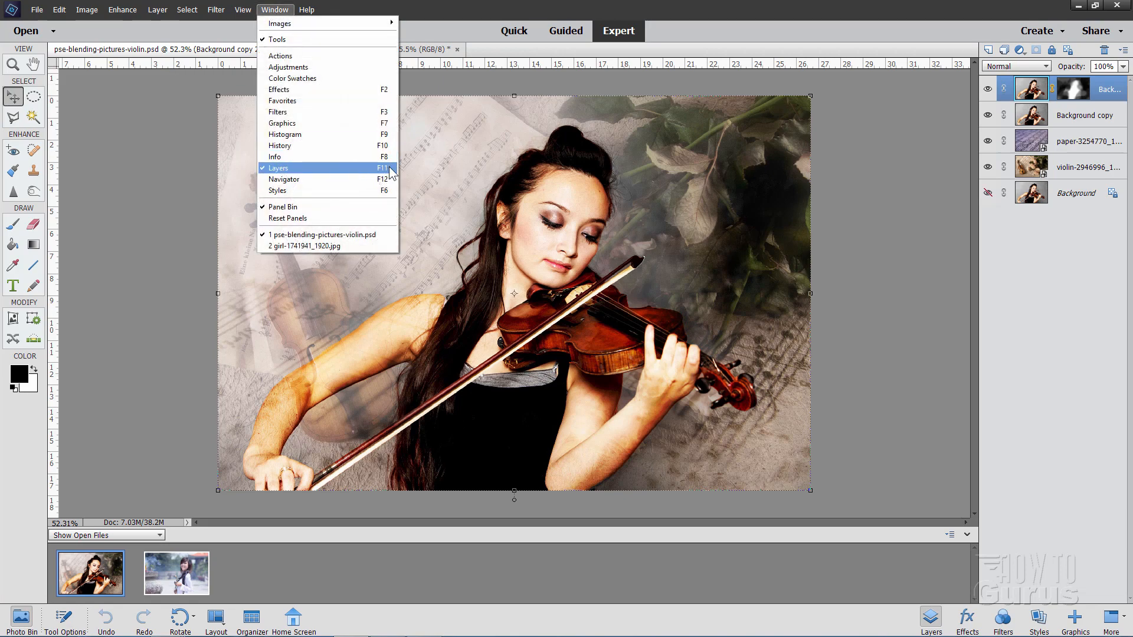
left_click(291, 170)
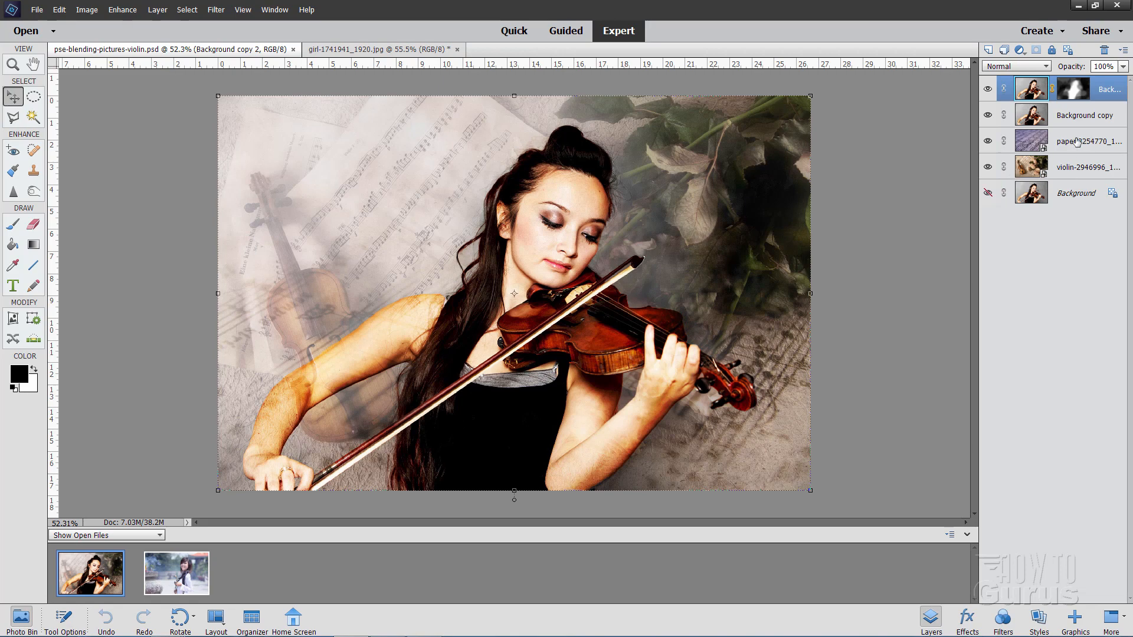
mouse_move(986, 50)
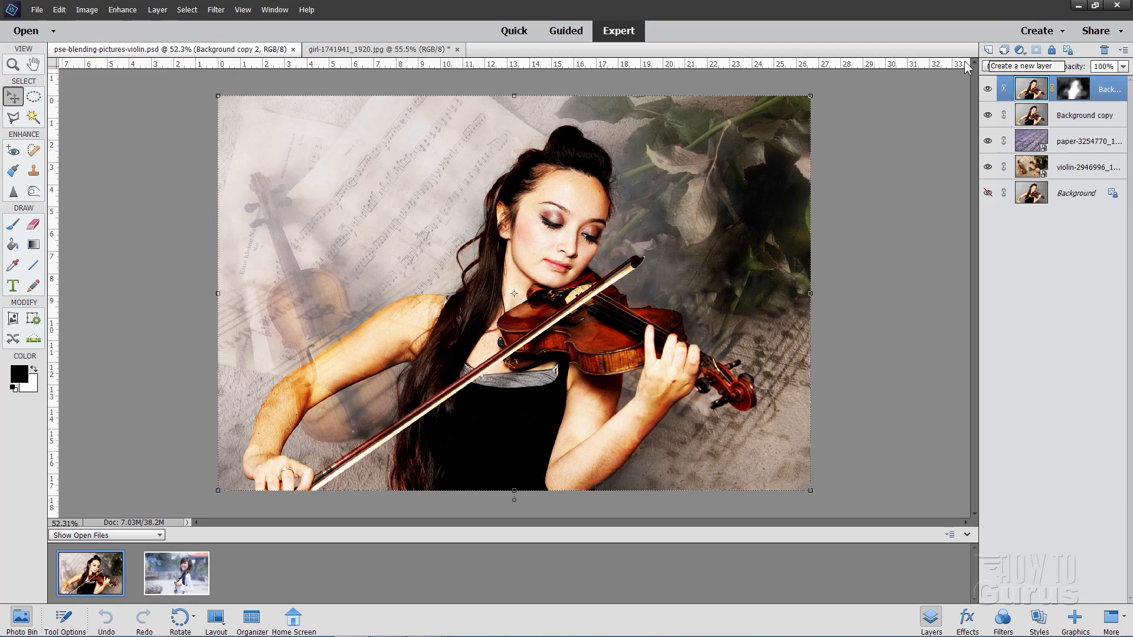
right_click(1066, 115)
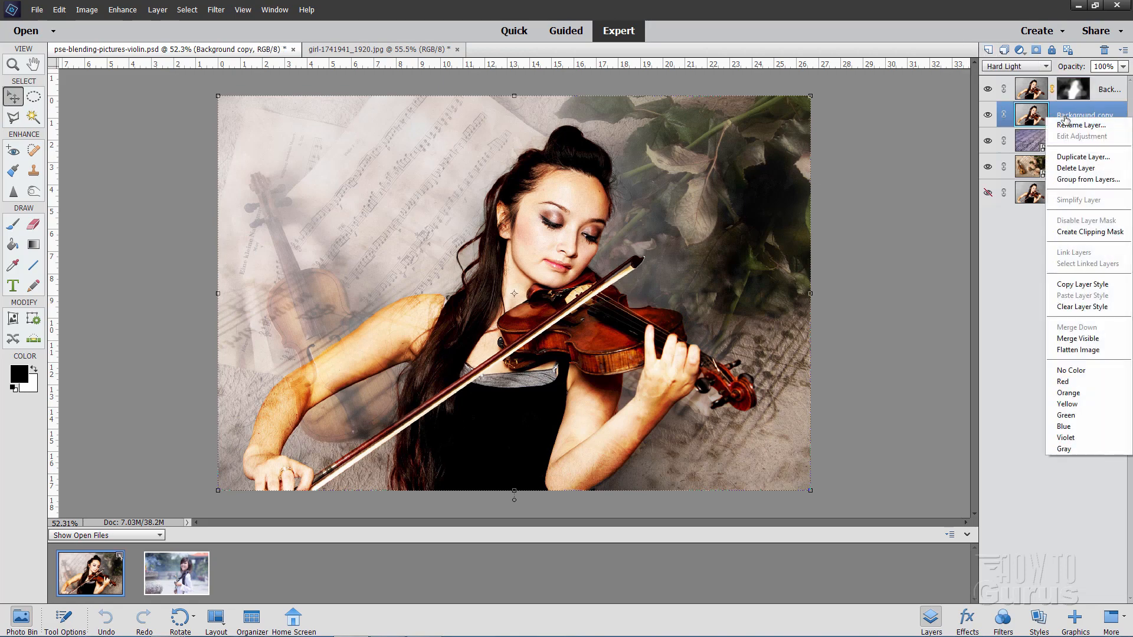
mouse_move(1095, 160)
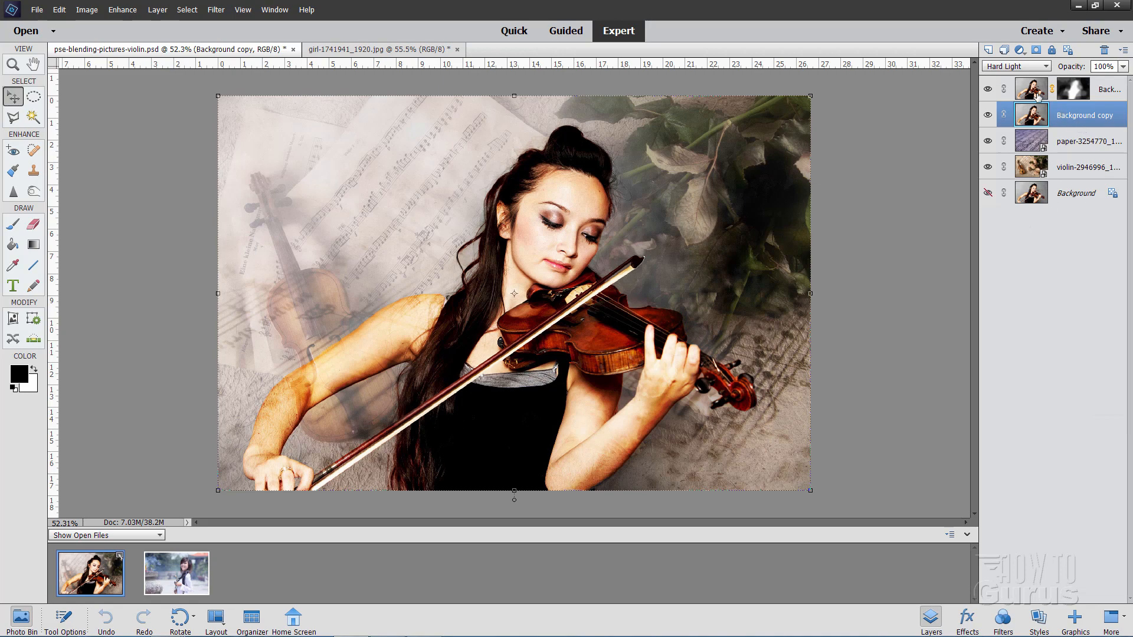
mouse_move(1041, 53)
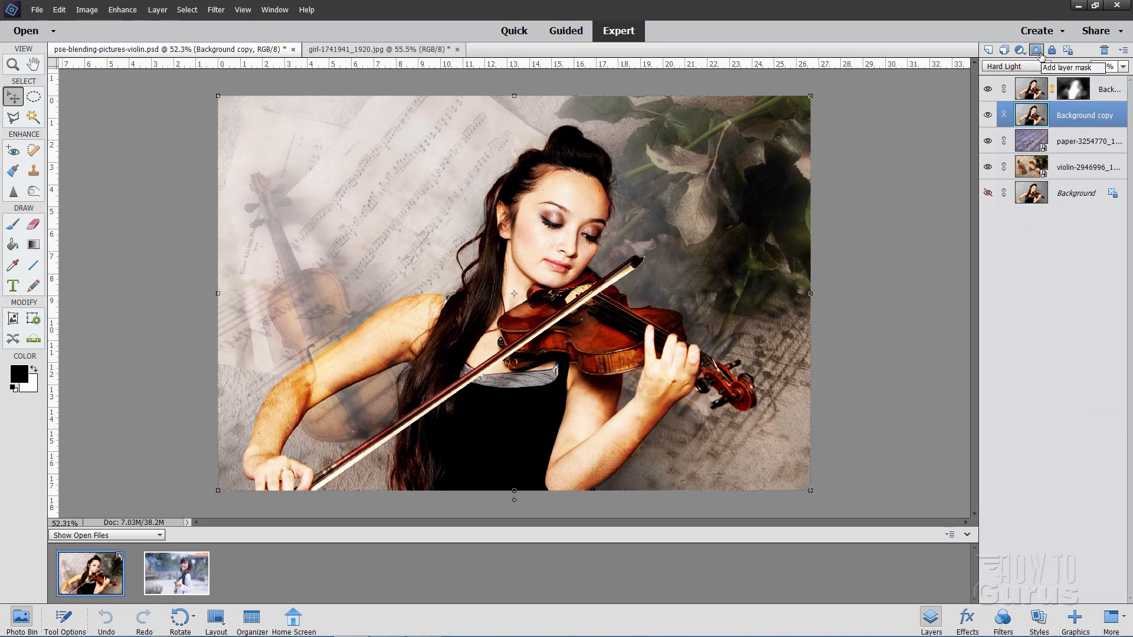
mouse_move(989, 49)
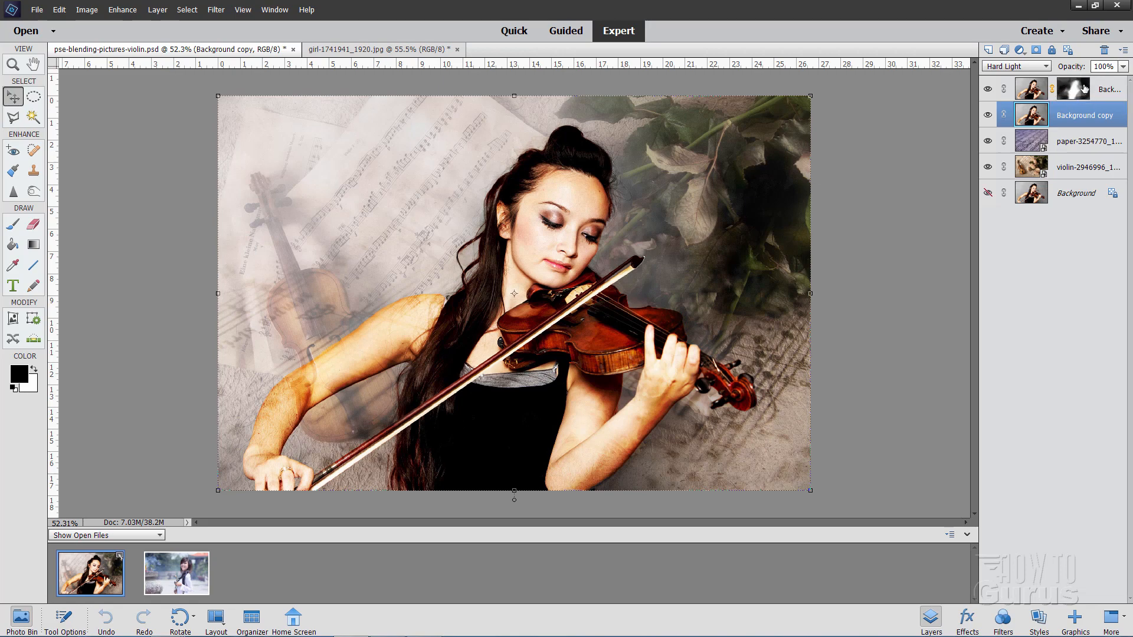
mouse_move(1064, 546)
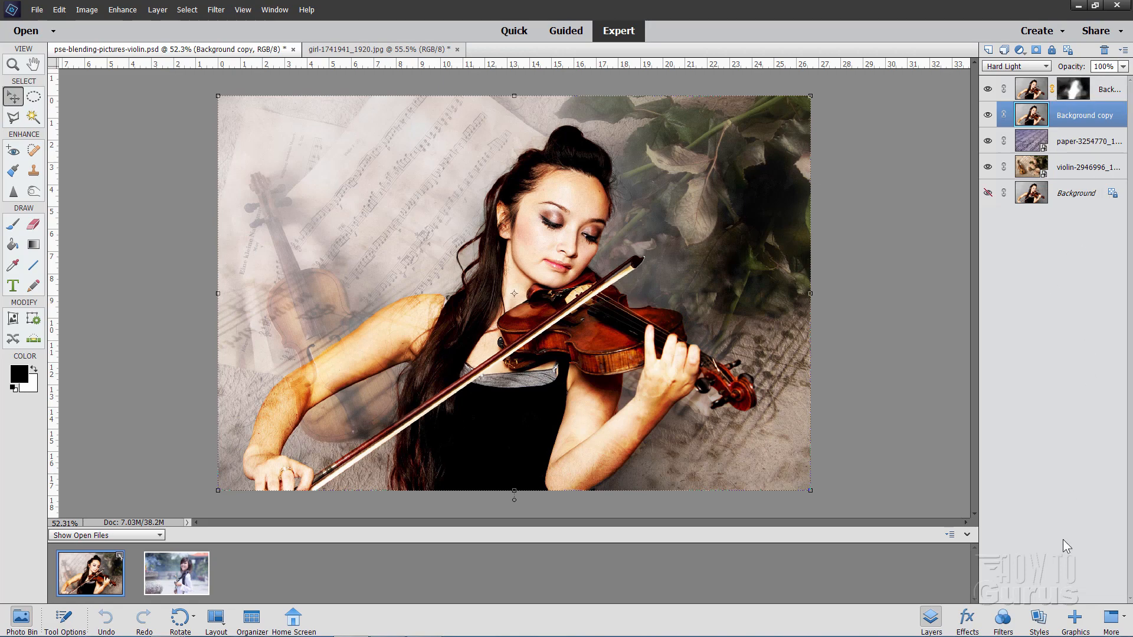
mouse_move(975, 622)
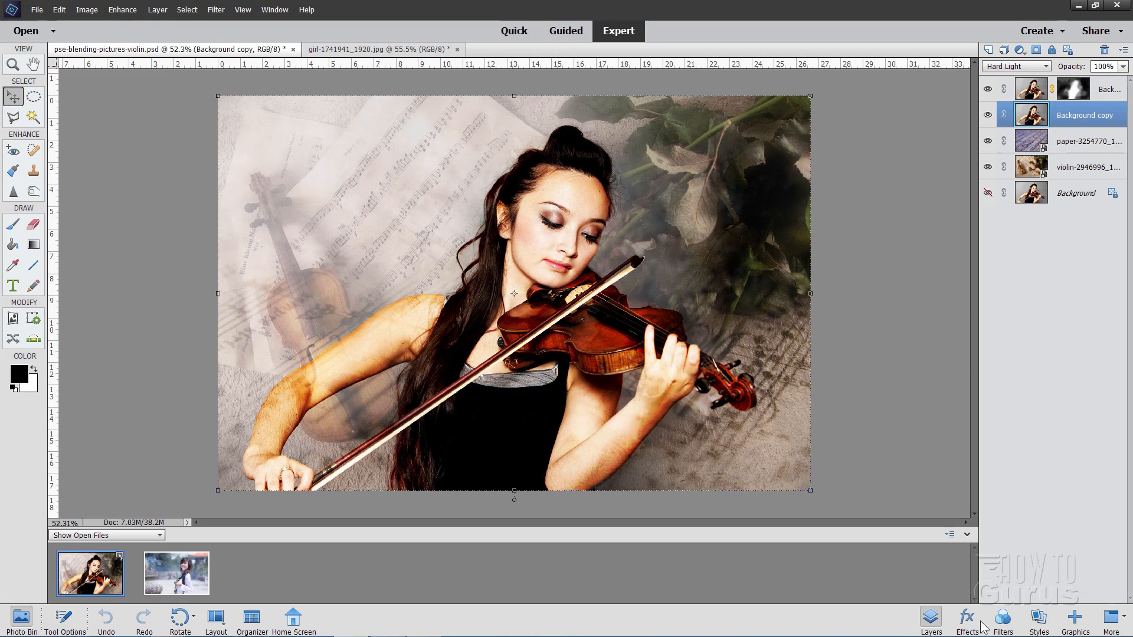
- Show the Effects presets, then the Filters panel kept on the Artistic category, and browse the Filter menu
left_click(967, 619)
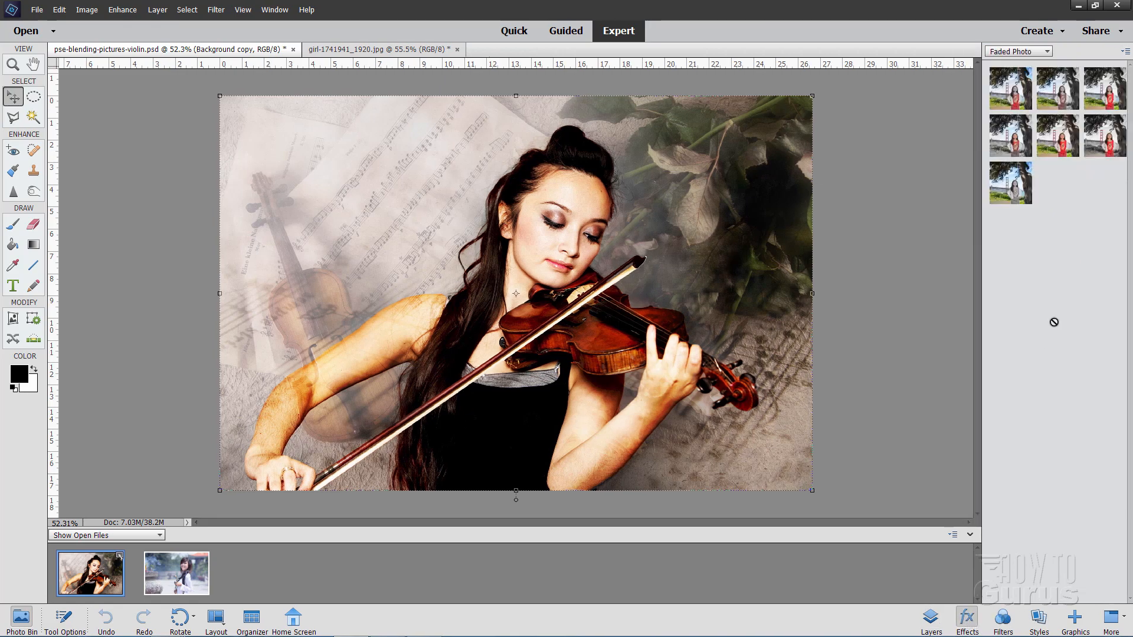
left_click(1046, 51)
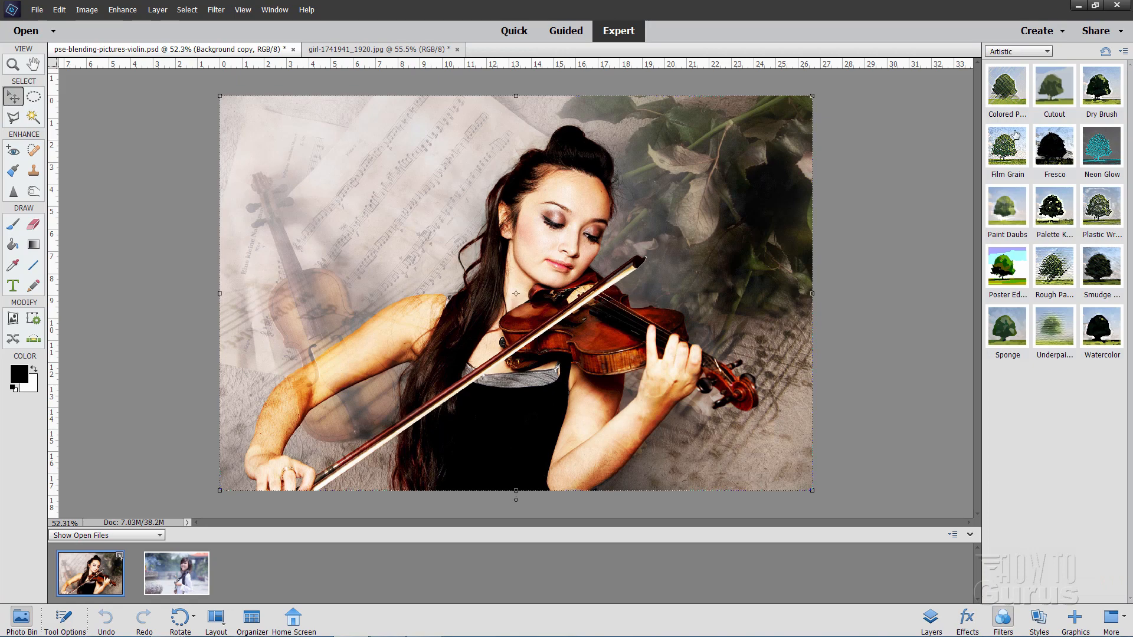
left_click(1040, 51)
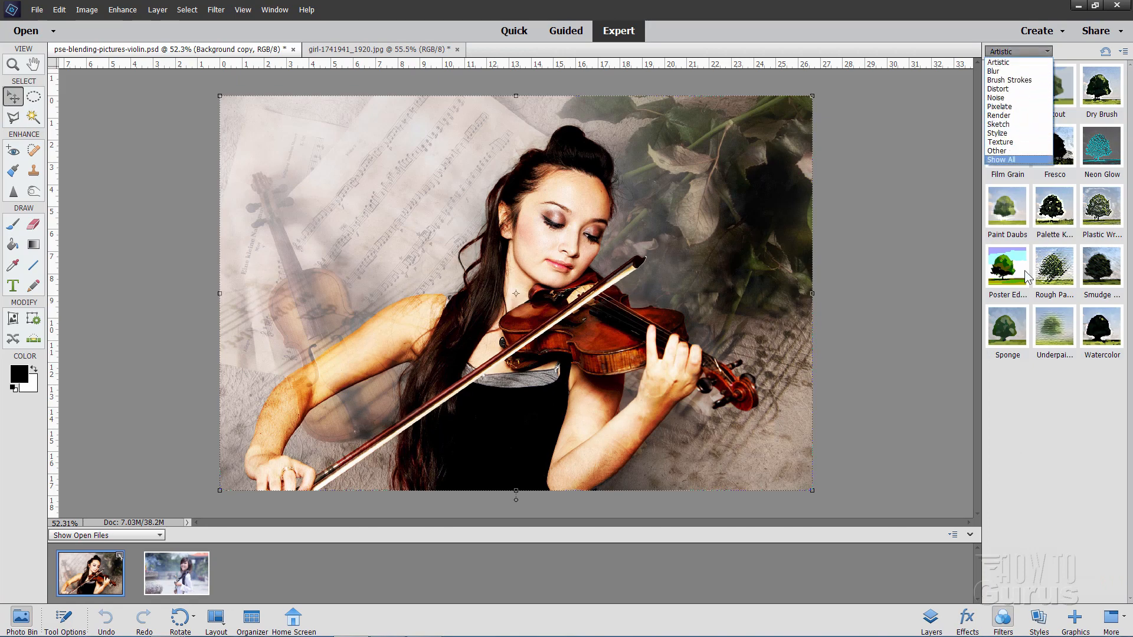
left_click(1013, 159)
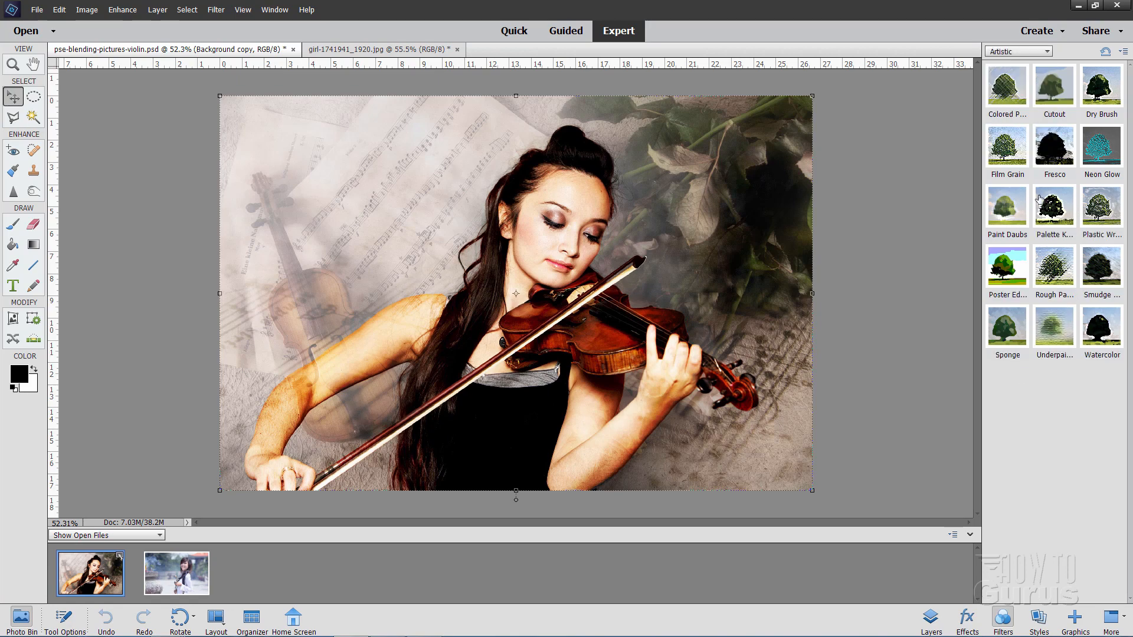
mouse_move(1040, 200)
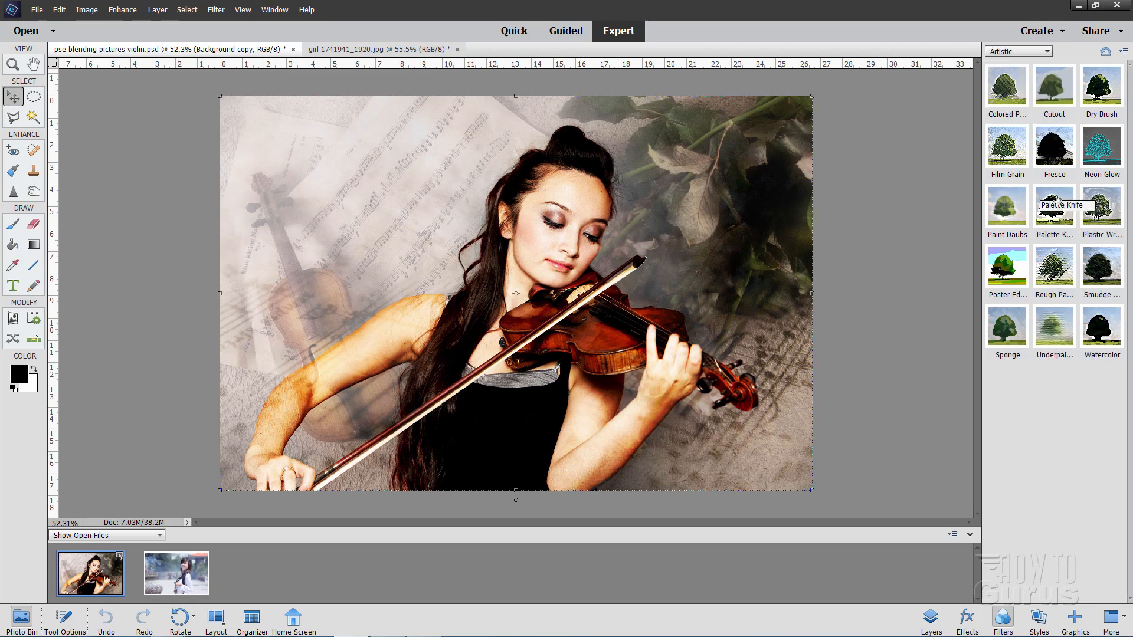
left_click(216, 9)
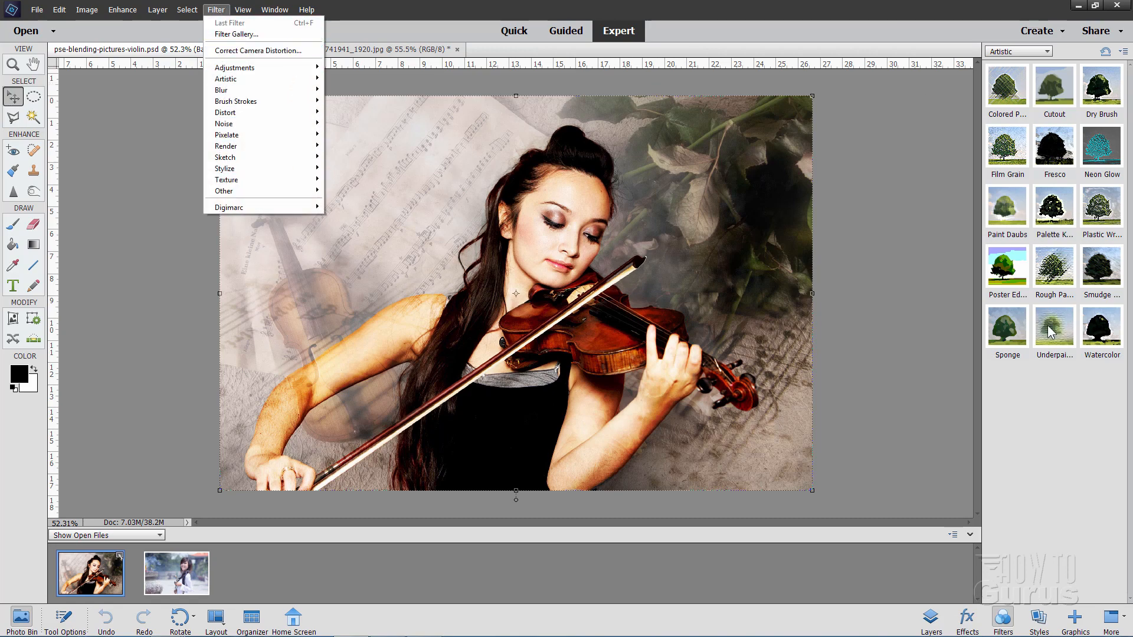
mouse_move(1028, 621)
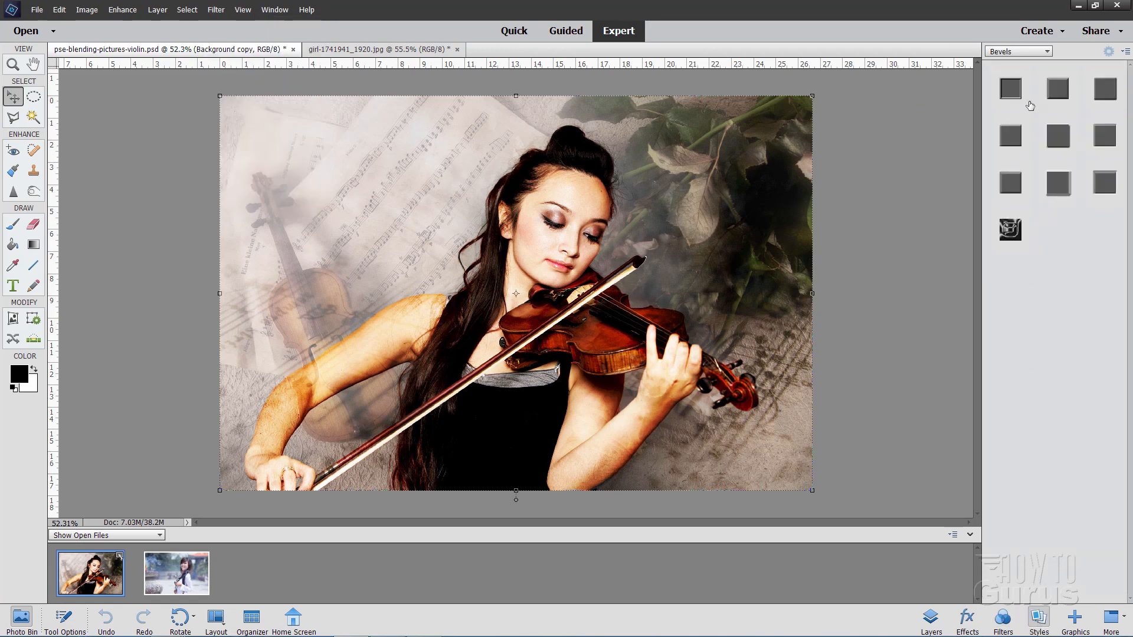
- Browse the style categories, show the Styles library, then return to the violin composite's layers
left_click(1048, 51)
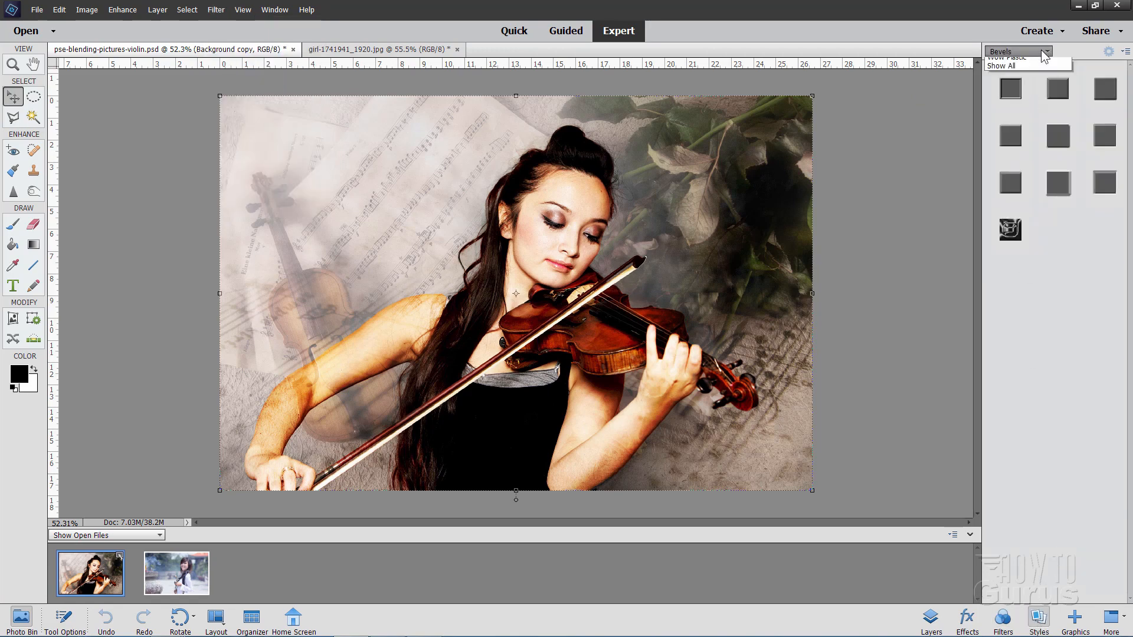
left_click(1048, 53)
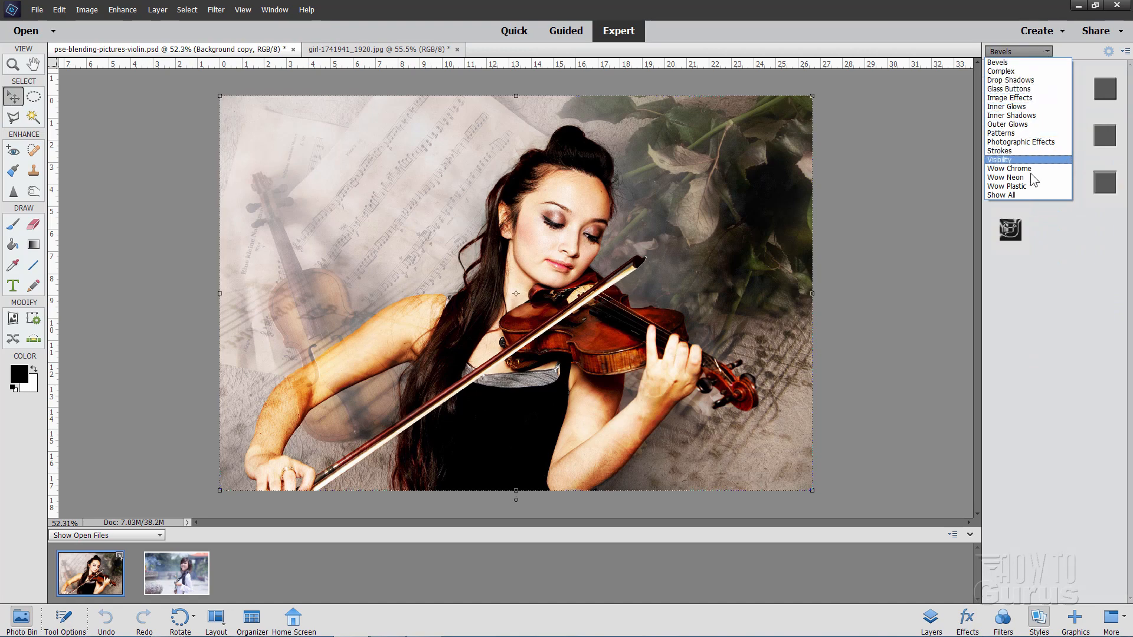
mouse_move(1031, 66)
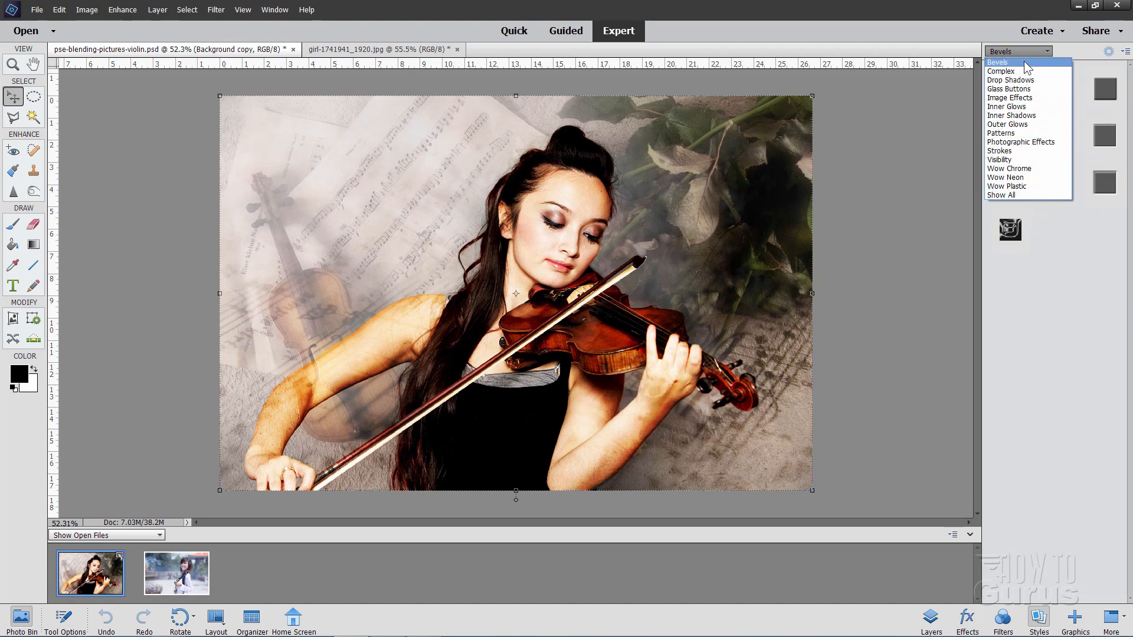
left_click(1006, 61)
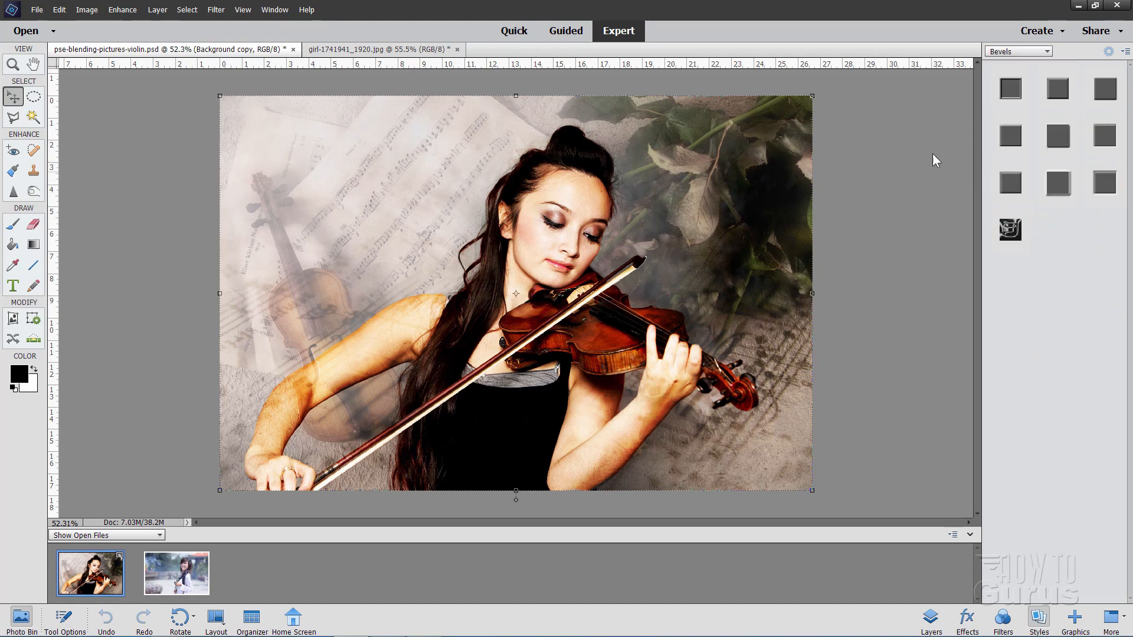
left_click(931, 618)
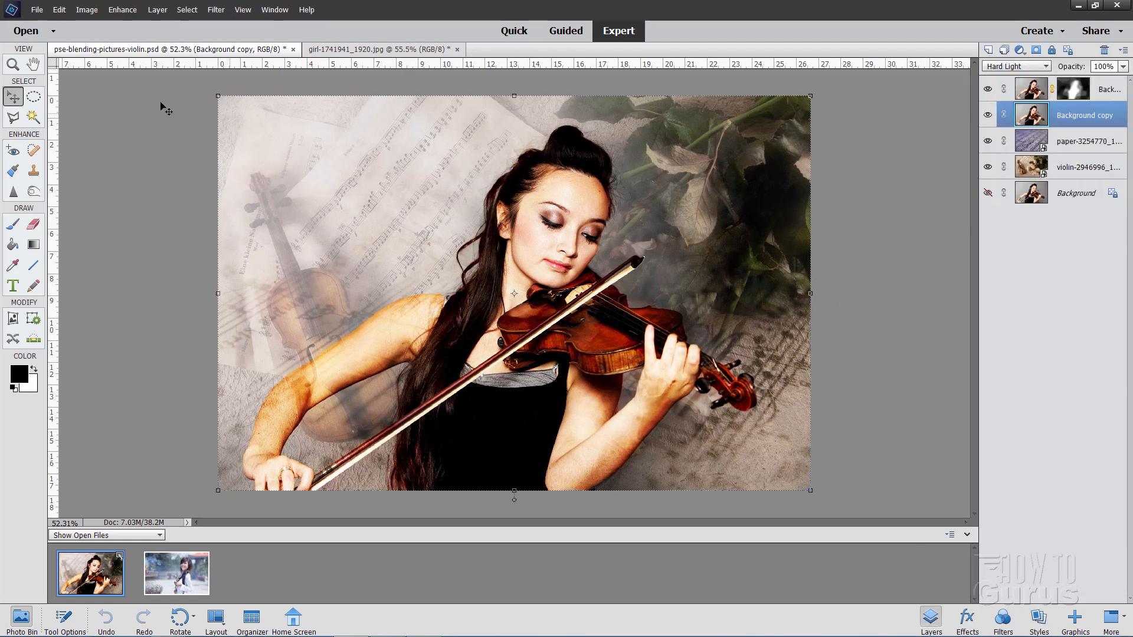
- Cancel the Style Settings for Background copy and leave the Styles panel on Bevels
left_click(157, 10)
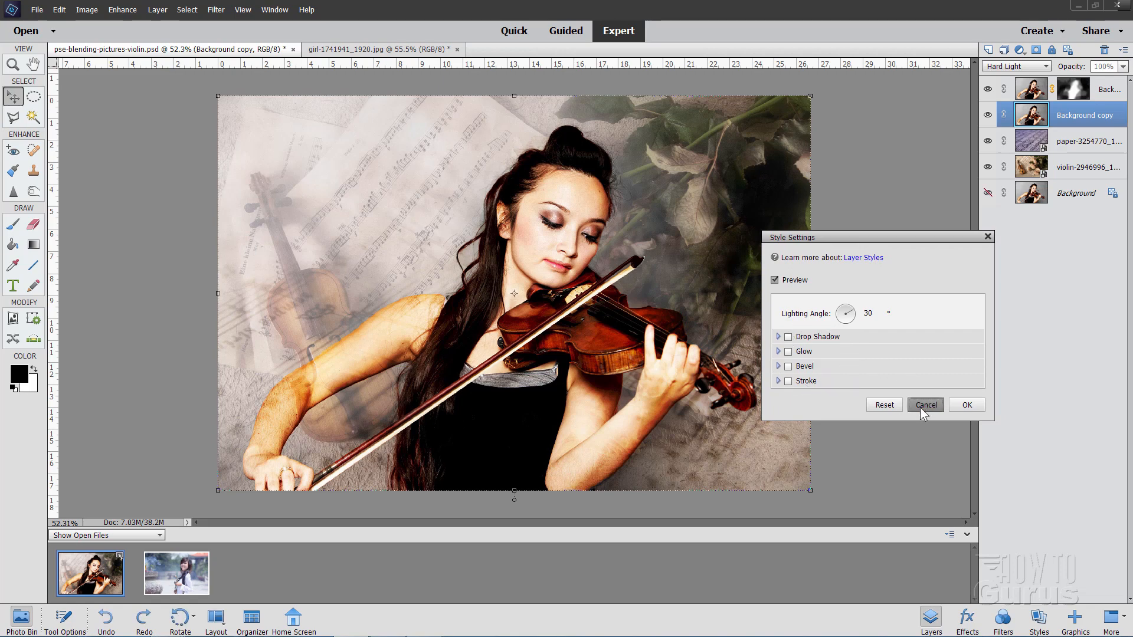
left_click(925, 404)
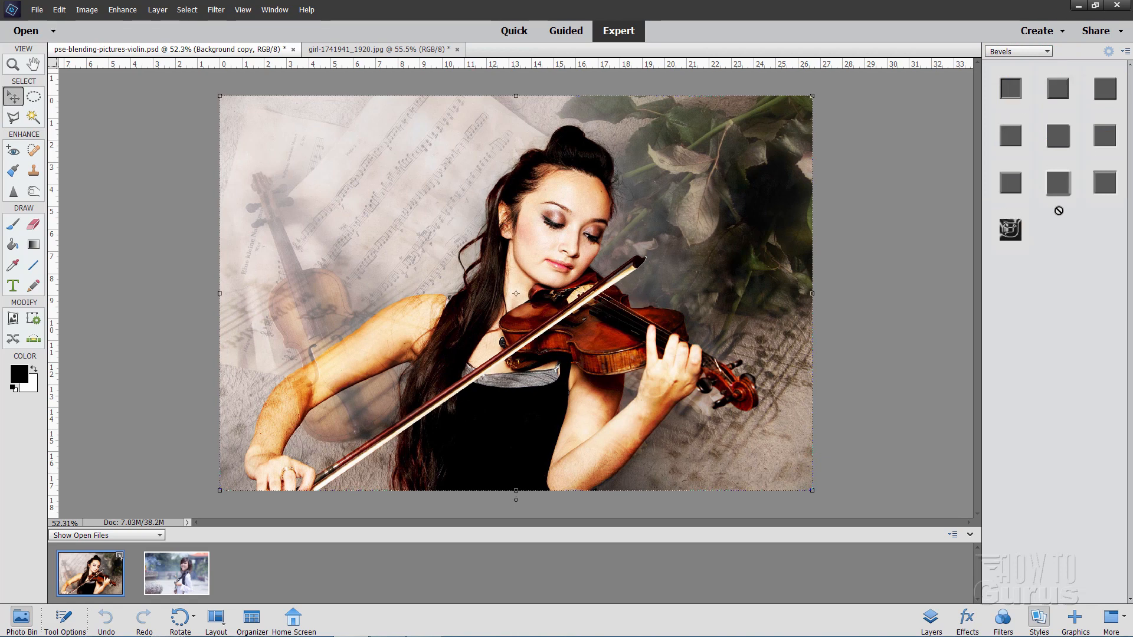
left_click(1041, 51)
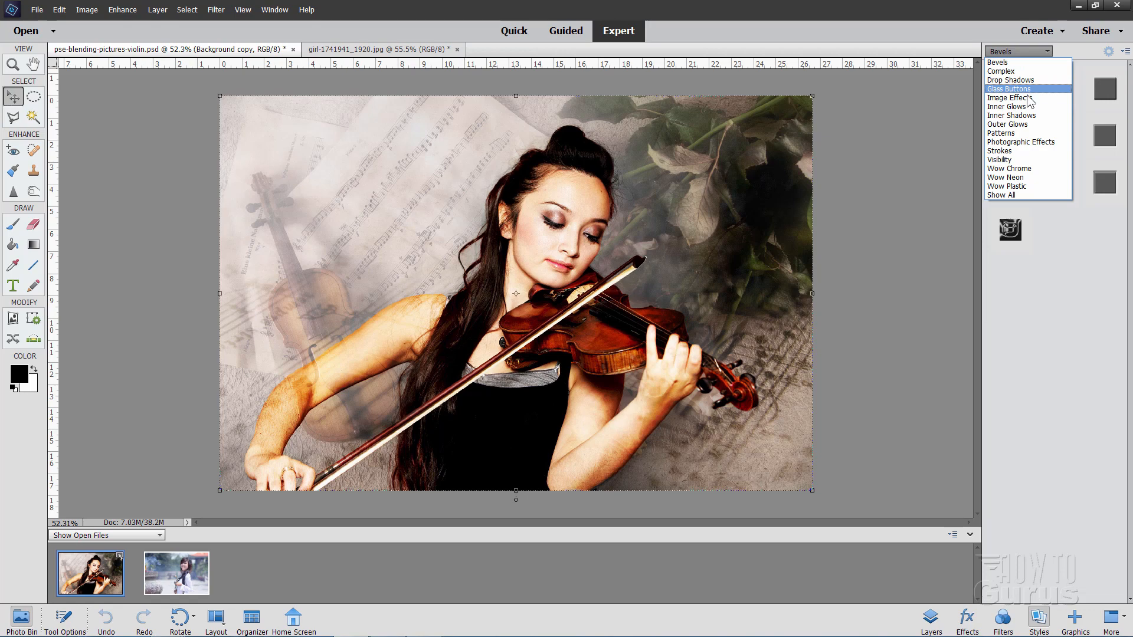
mouse_move(1001, 195)
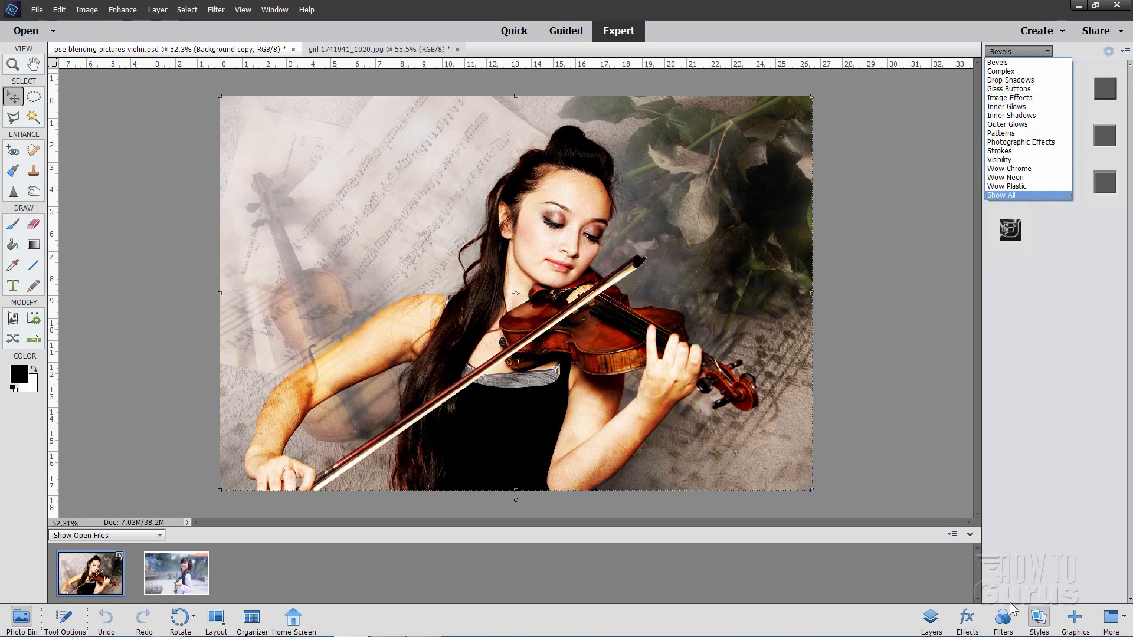
left_click(1001, 195)
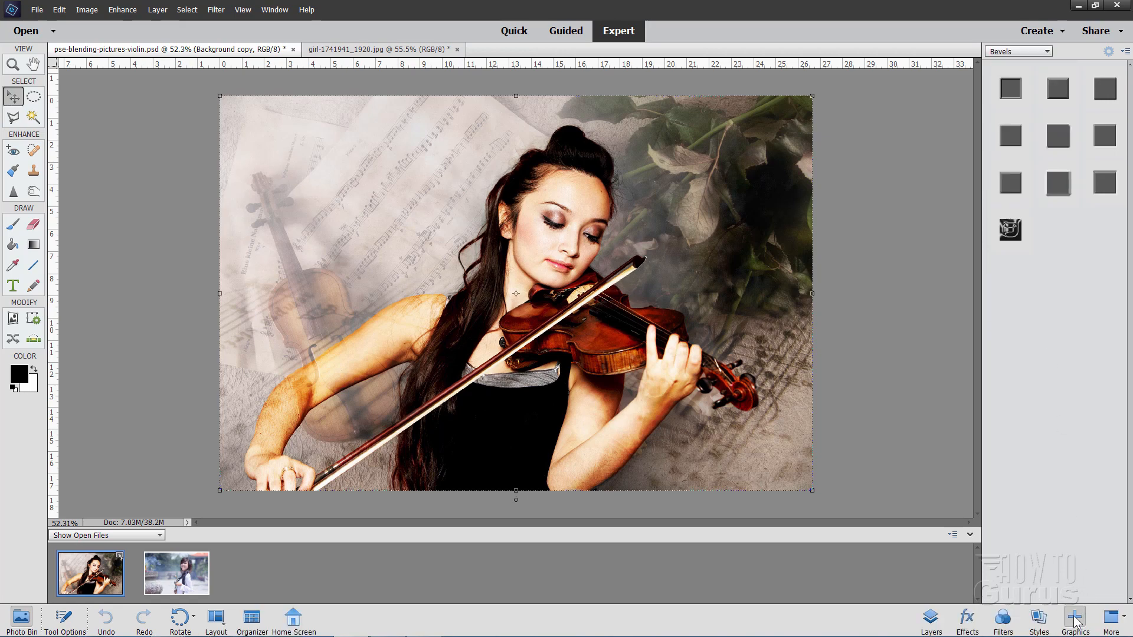
- Browse the Graphics library's Shapes types and the More menu, then show the layer stack again
left_click(1075, 616)
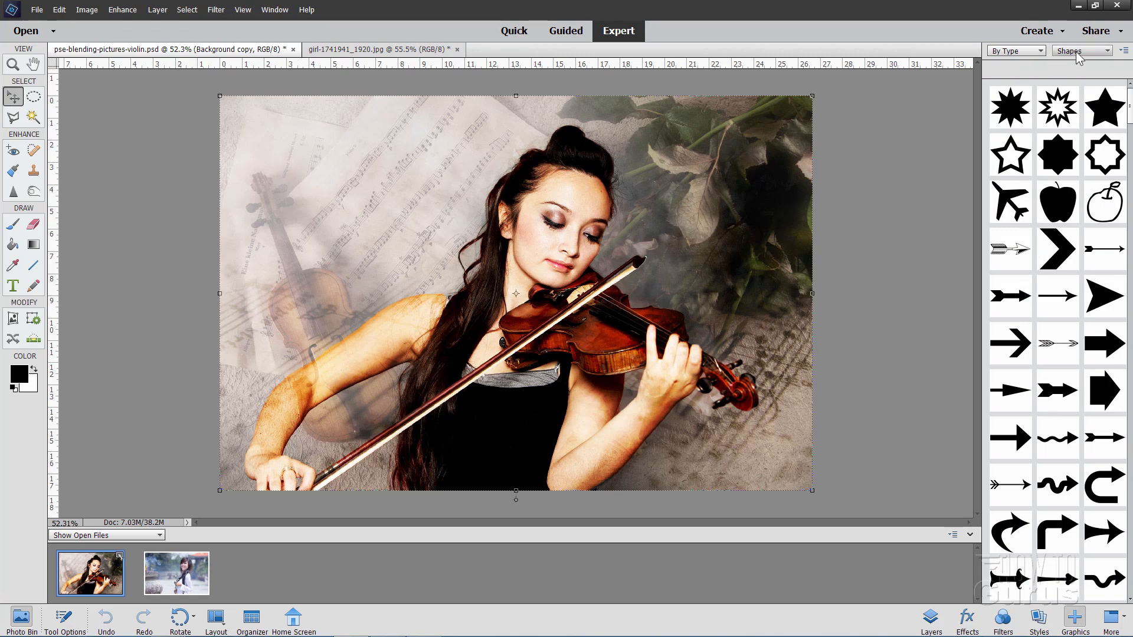
left_click(1083, 50)
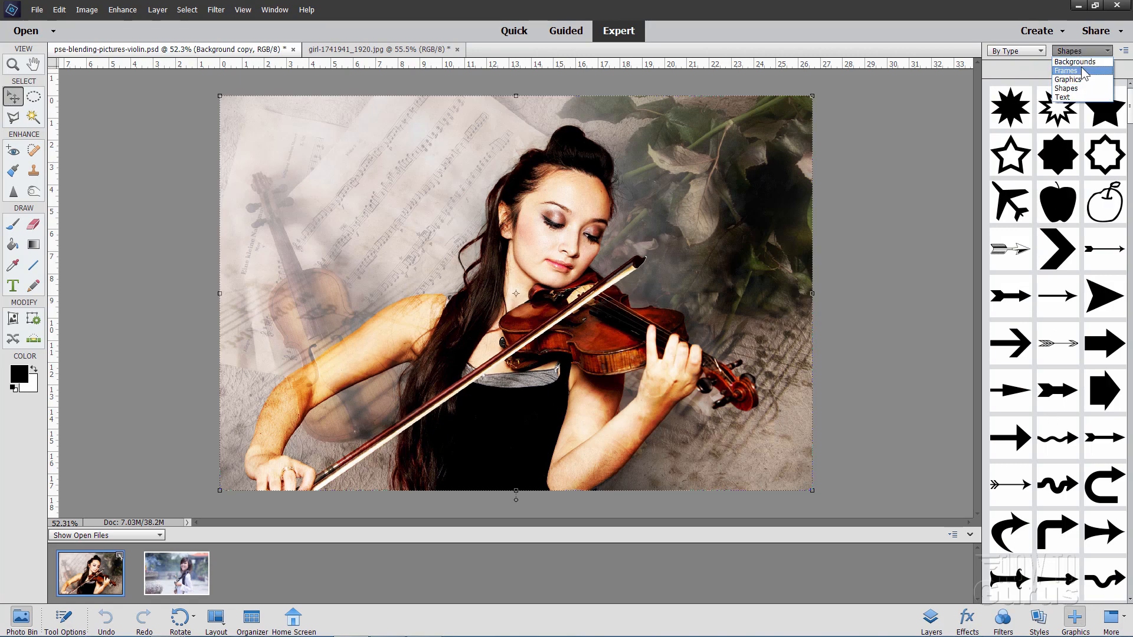
mouse_move(1079, 99)
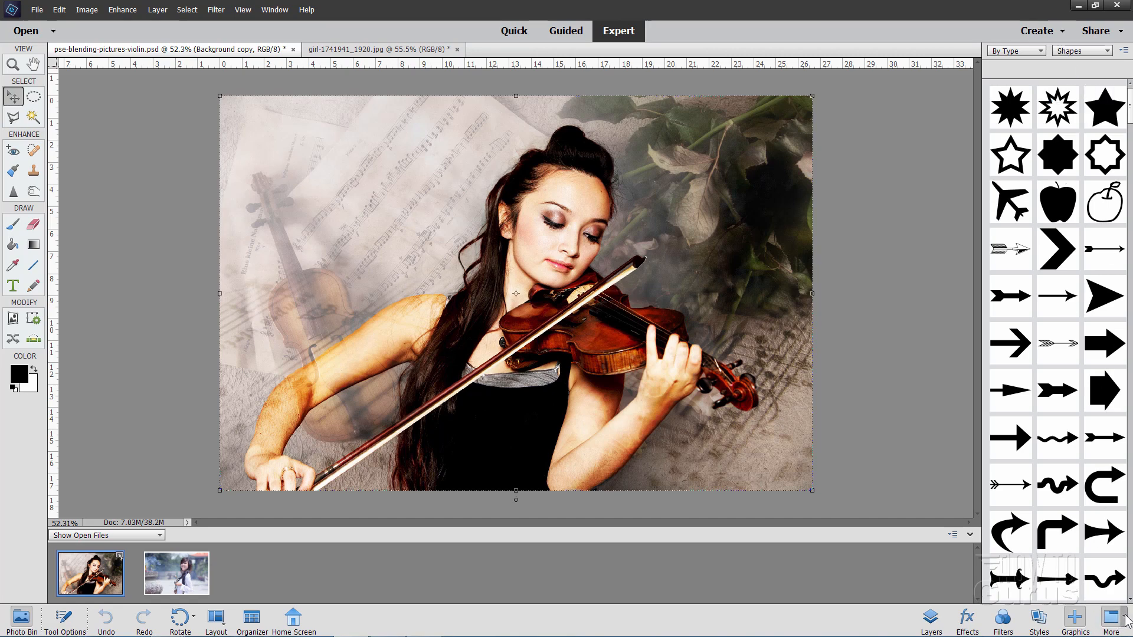
left_click(1117, 628)
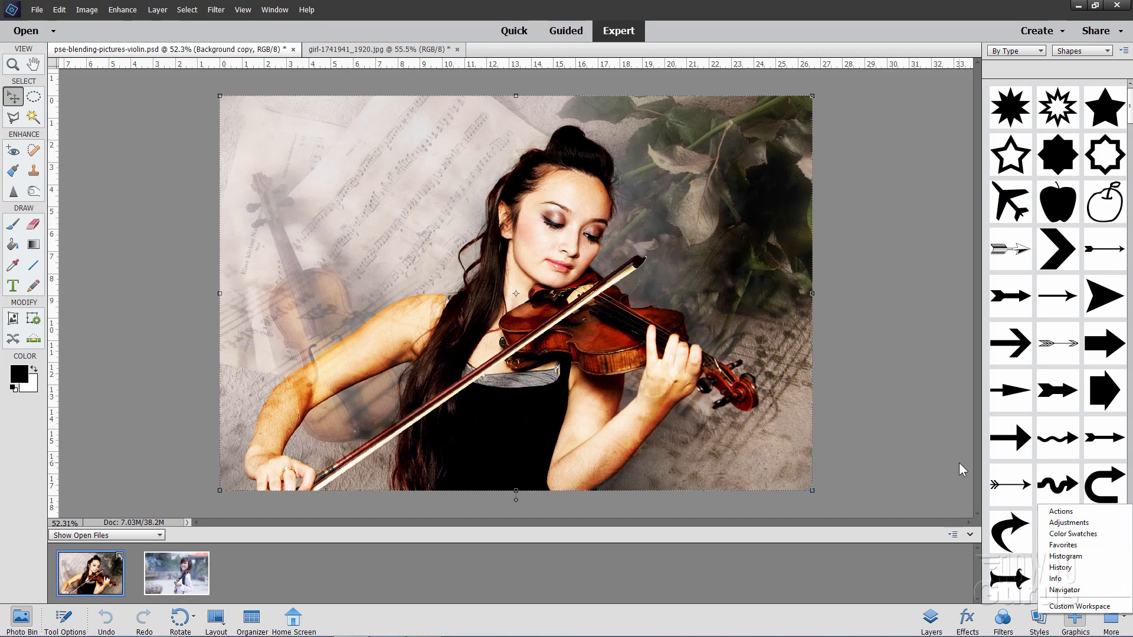
left_click(930, 616)
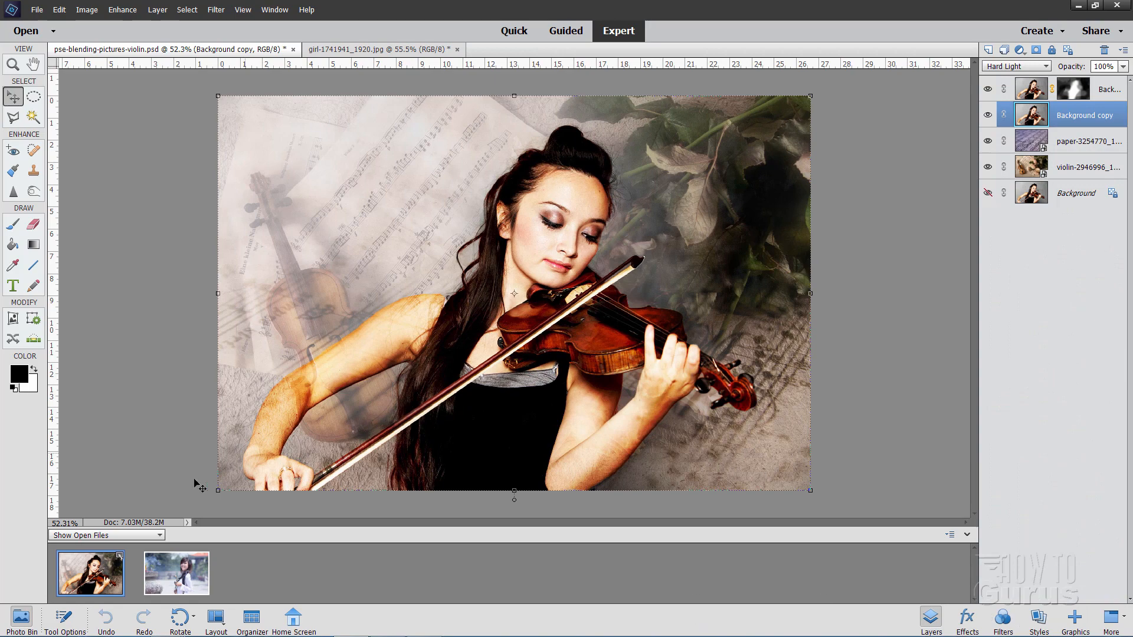
mouse_move(37, 62)
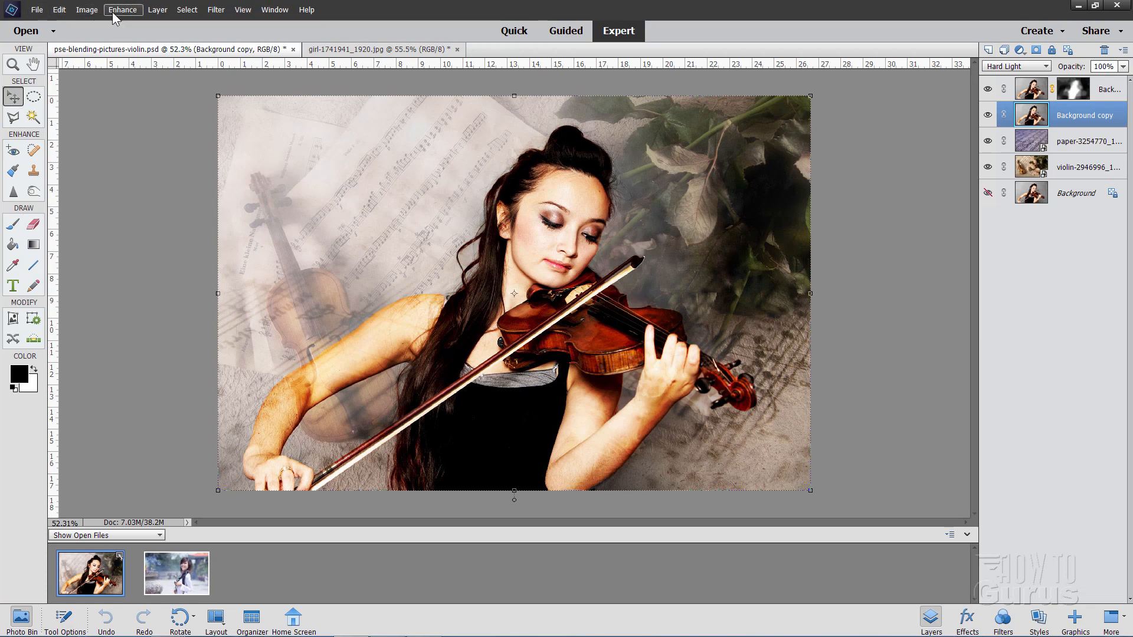
left_click(215, 10)
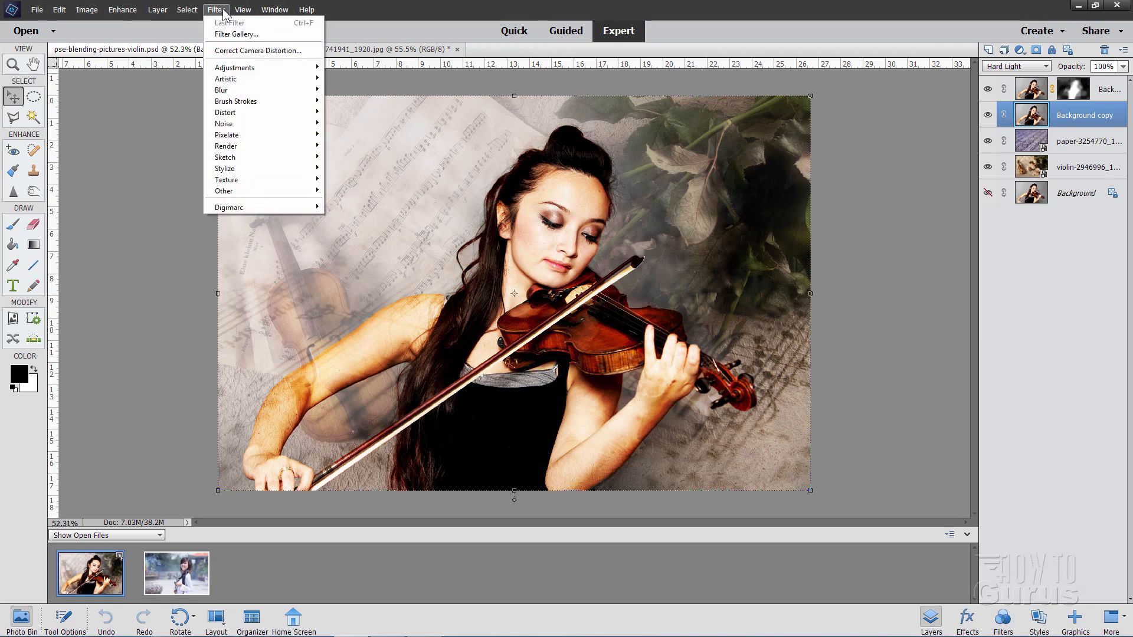
left_click(157, 10)
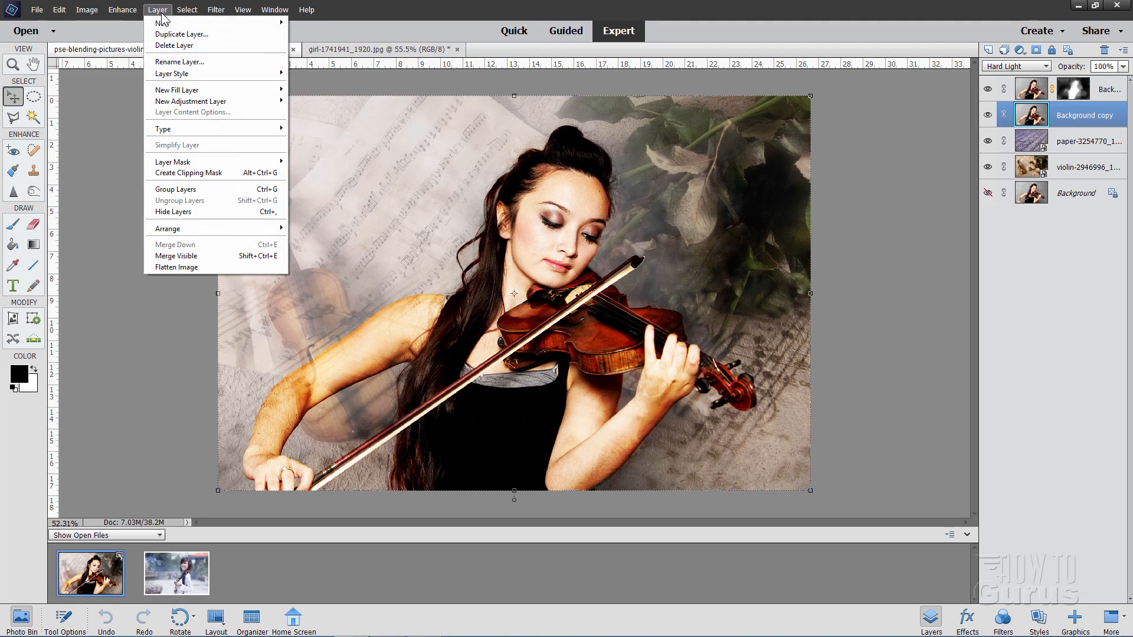
left_click(122, 10)
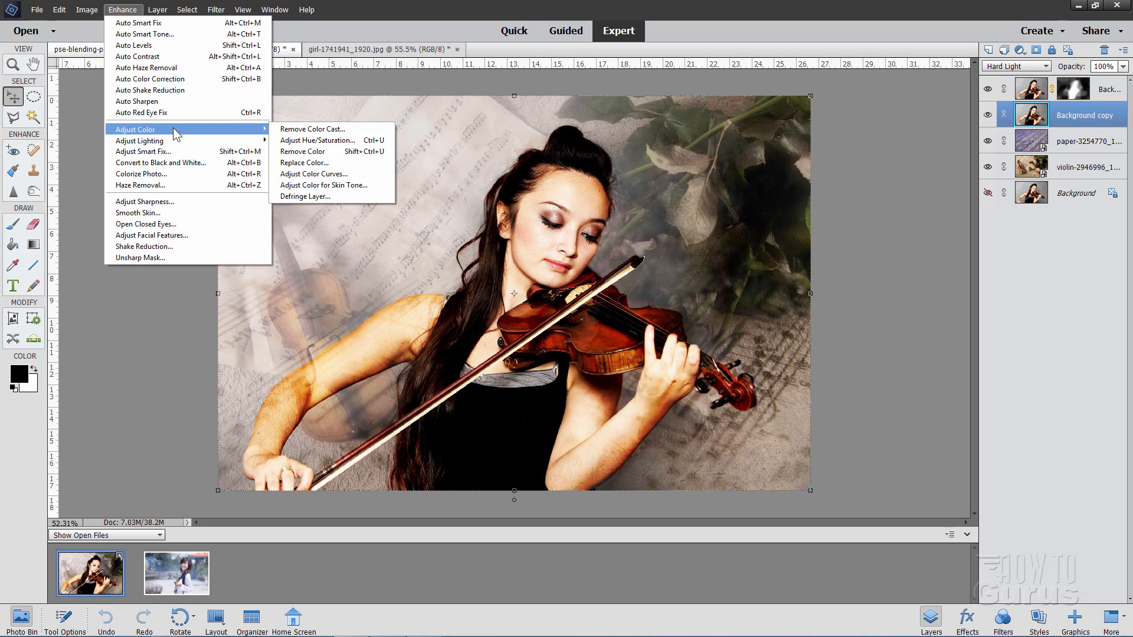
left_click(618, 30)
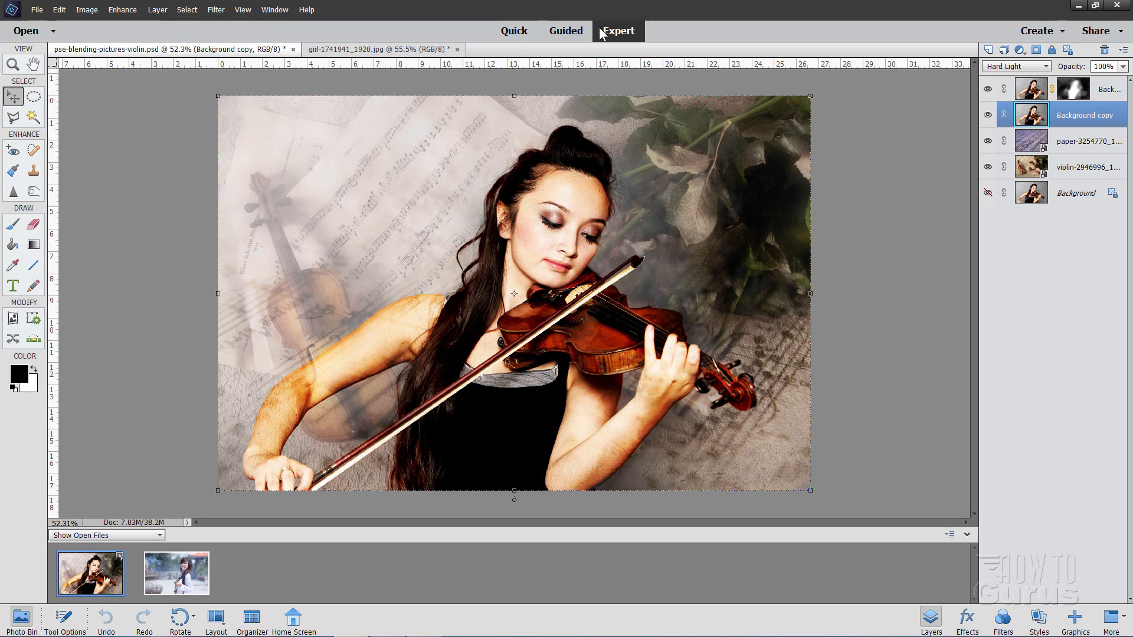
mouse_move(621, 40)
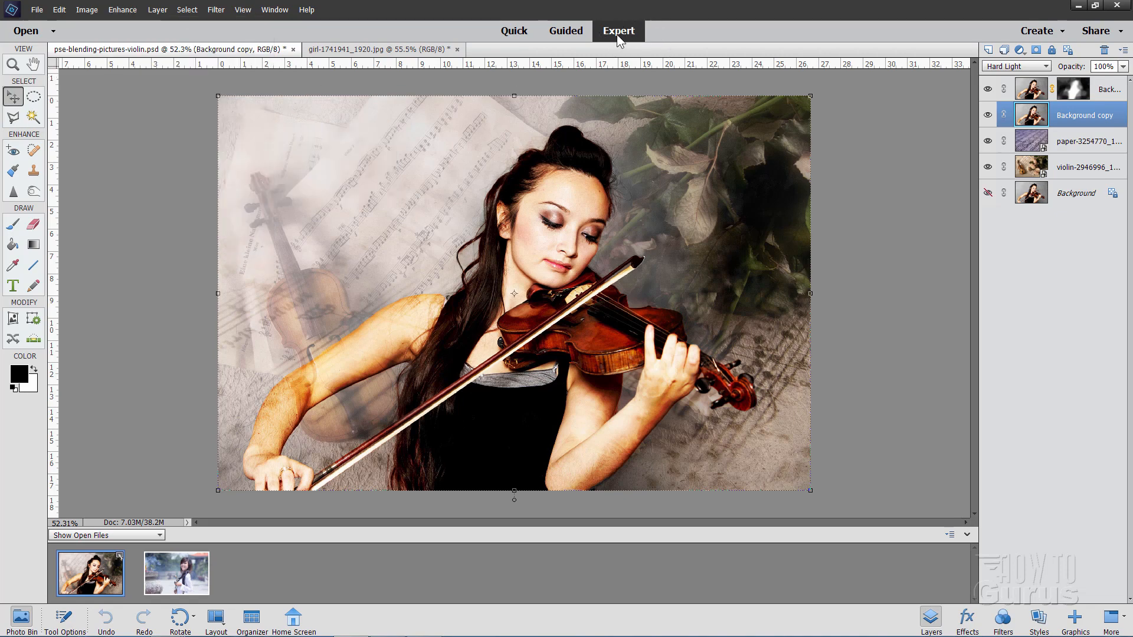
- Switch to Guided mode and browse Black & White, Special Edits and Photomerge before settling on Basics
left_click(565, 31)
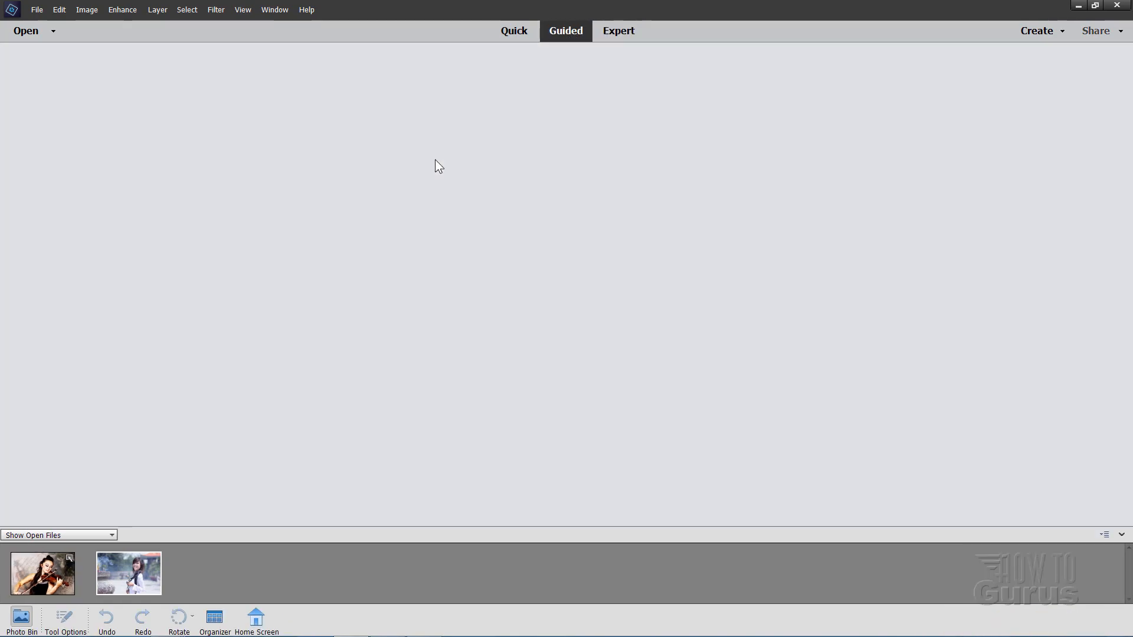
left_click(565, 31)
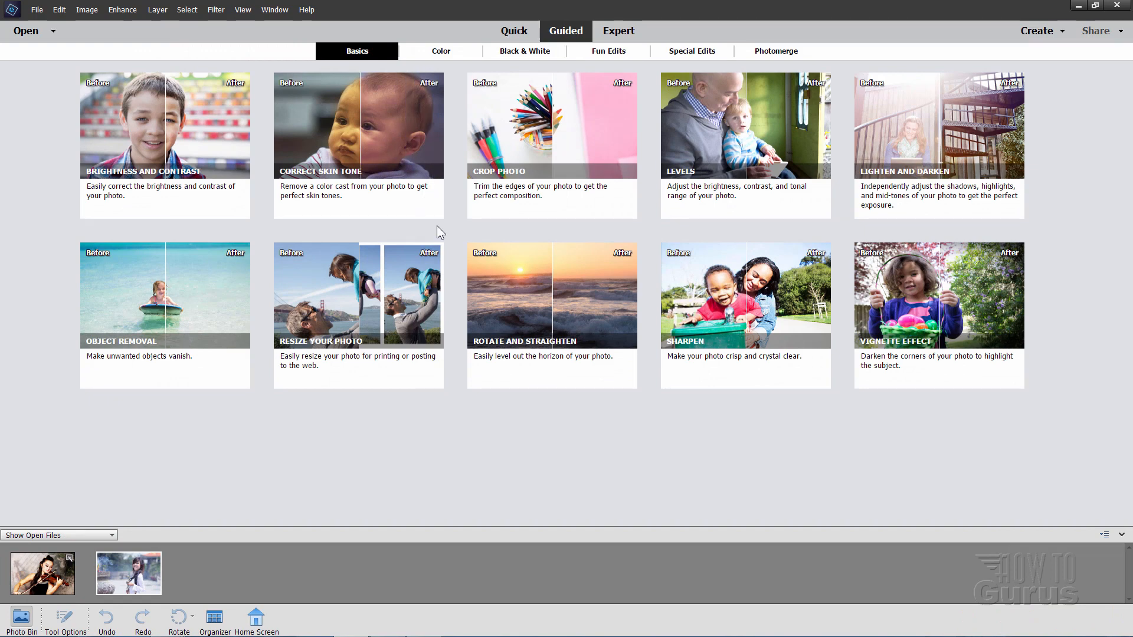
mouse_move(458, 231)
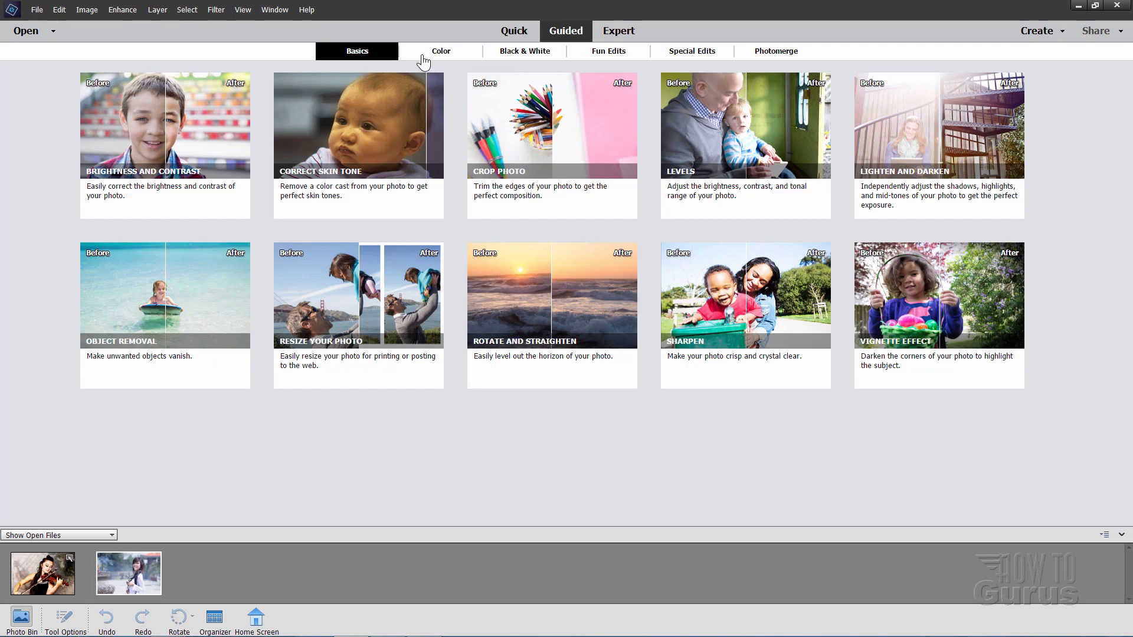
mouse_move(440, 53)
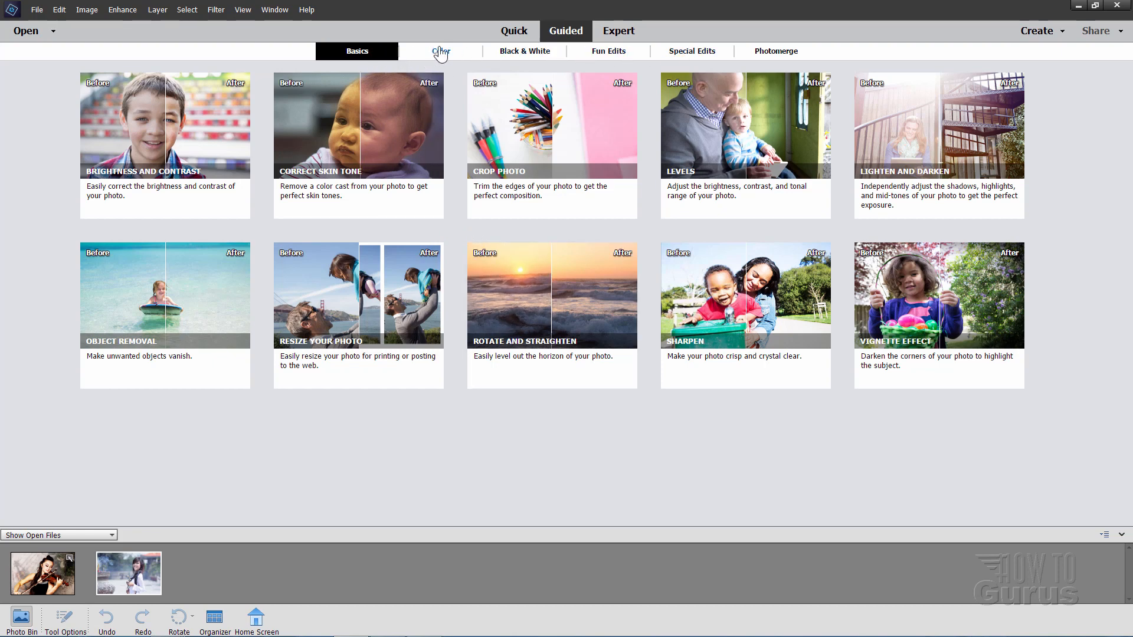
left_click(524, 51)
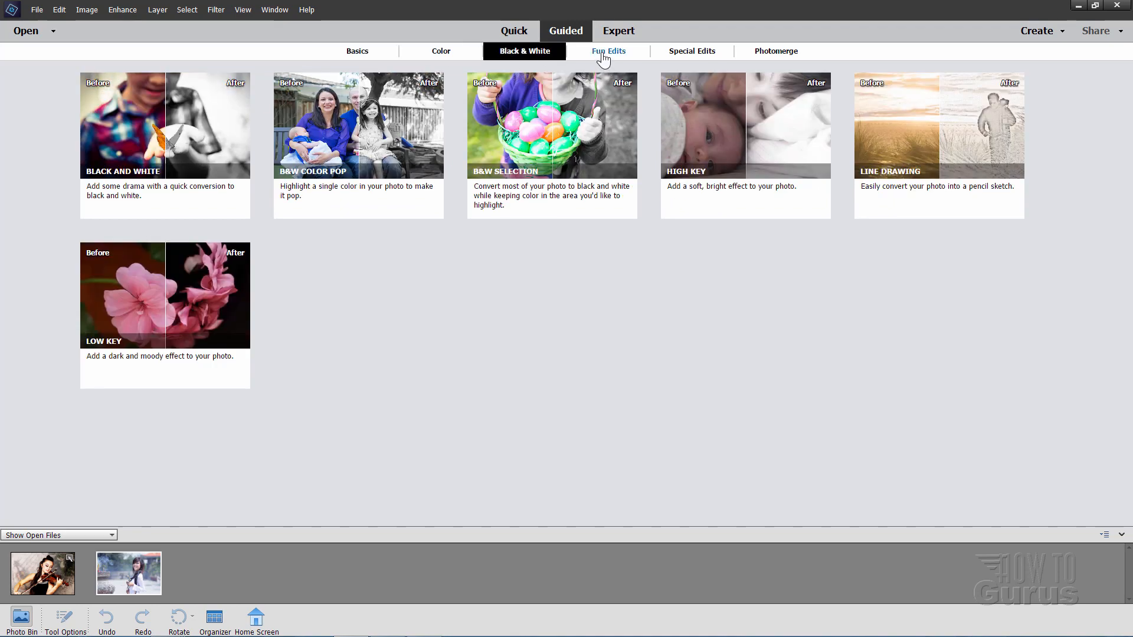
left_click(692, 51)
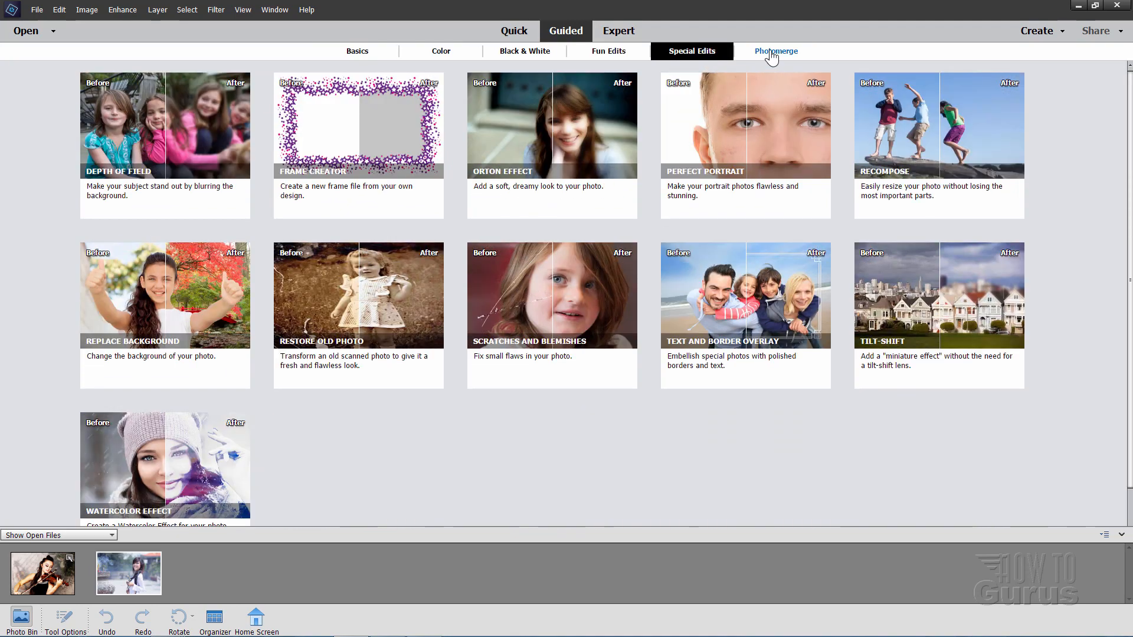
left_click(357, 50)
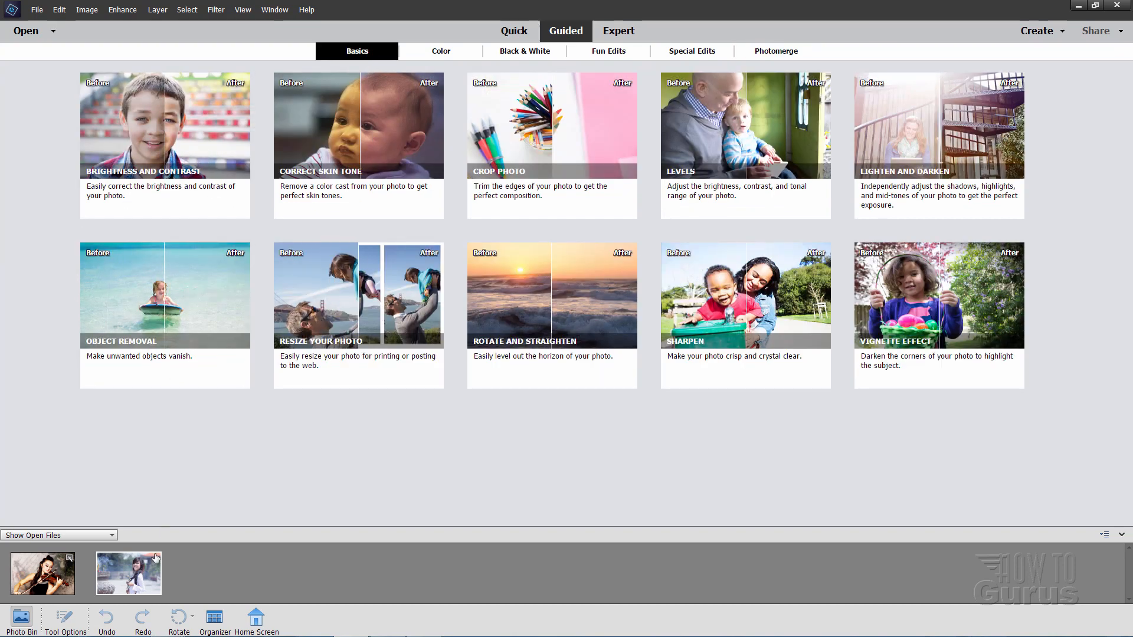
mouse_move(120, 591)
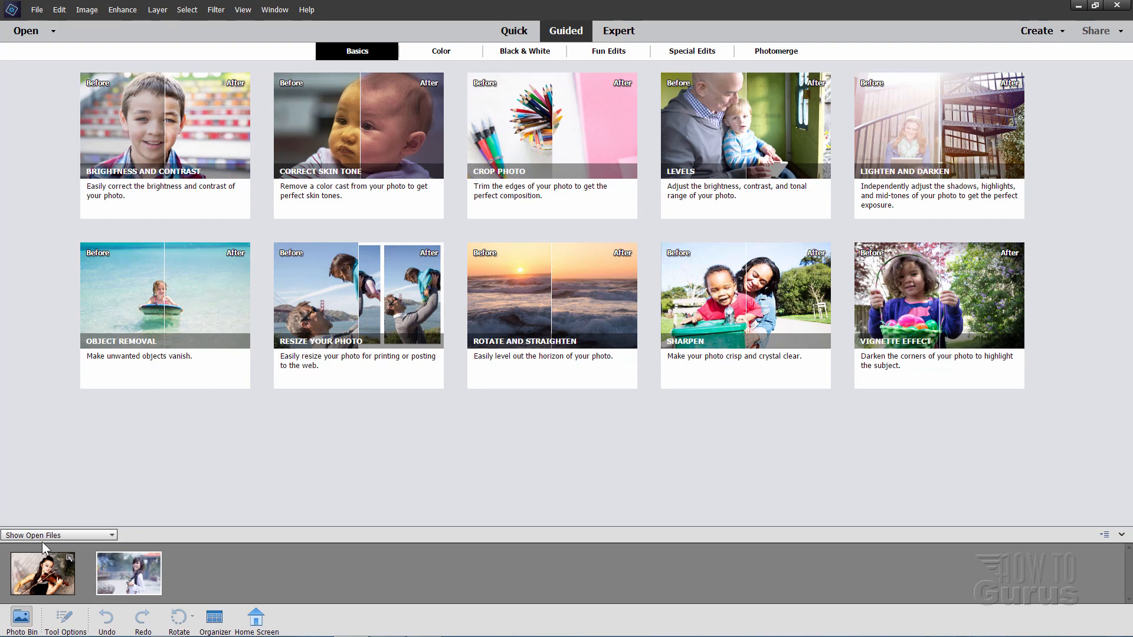
mouse_move(130, 576)
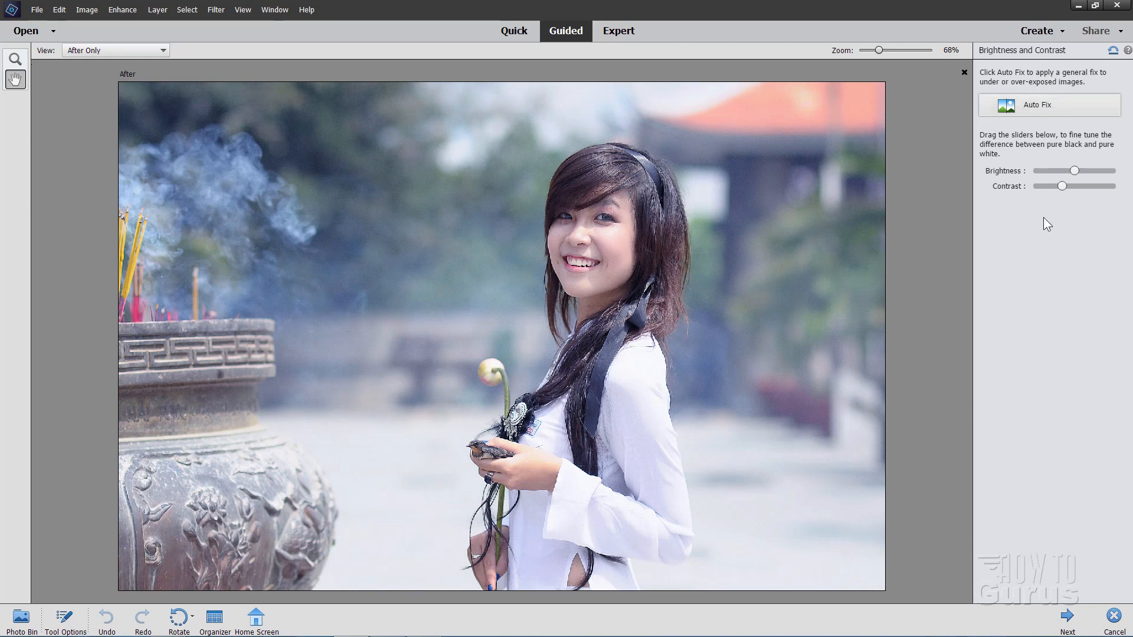
mouse_move(1015, 187)
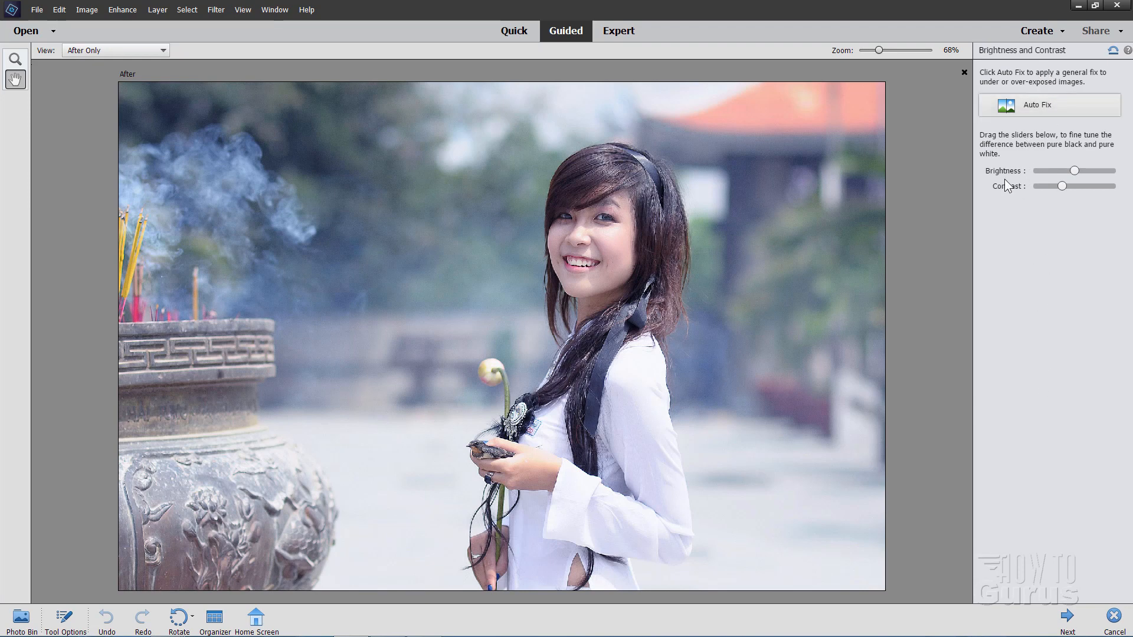
mouse_move(1056, 157)
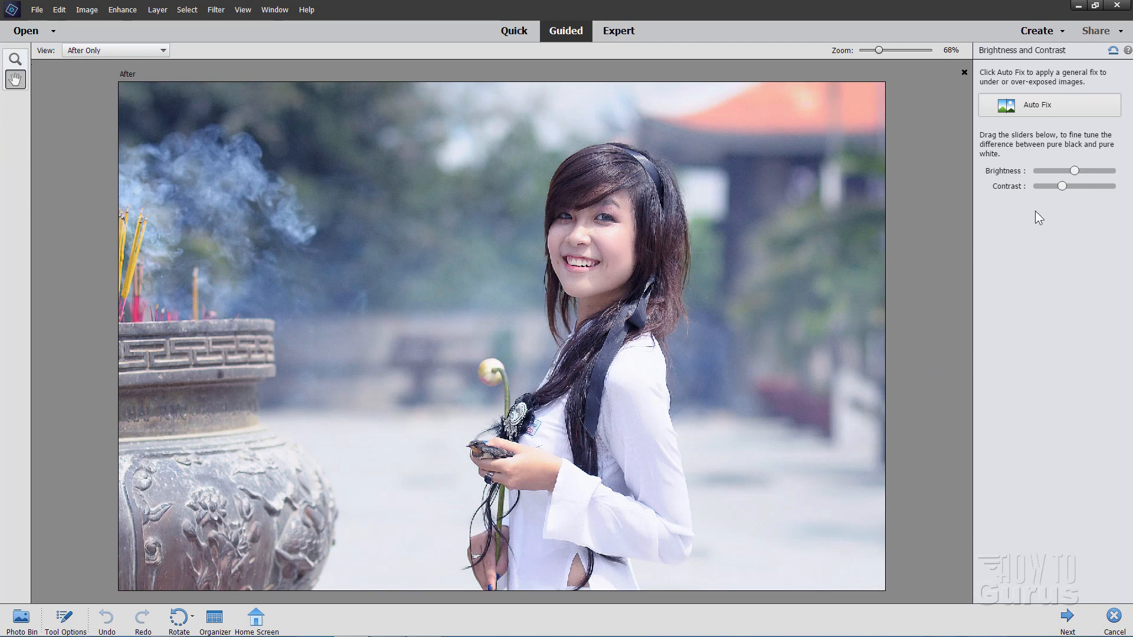
- Finish the Brightness and Contrast guided edit on the girl photo
left_click(1067, 617)
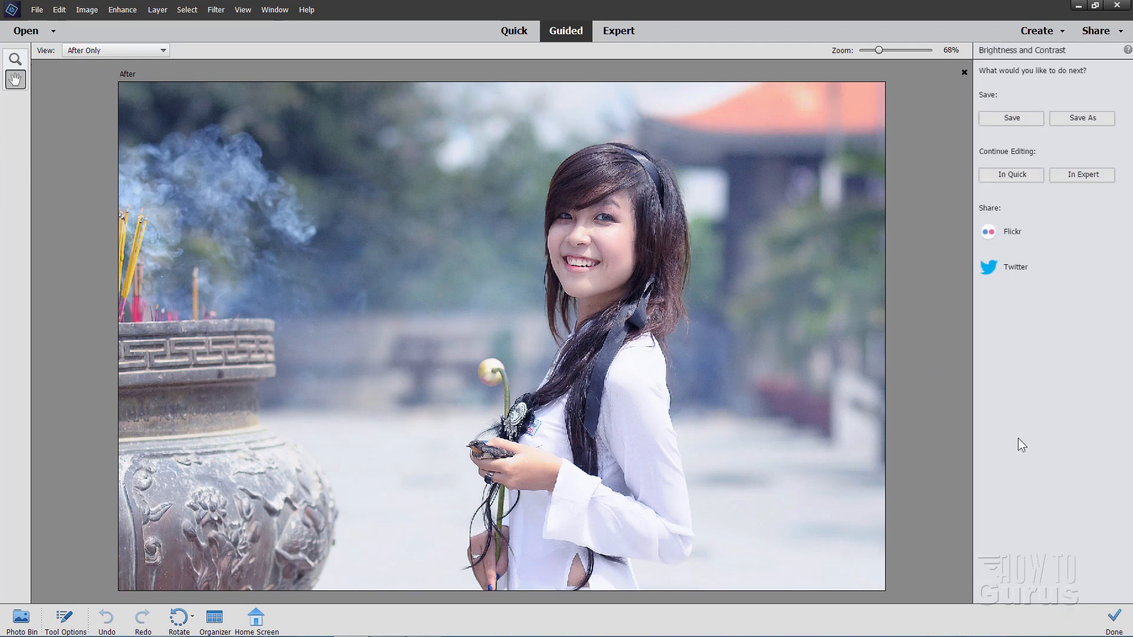
mouse_move(753, 205)
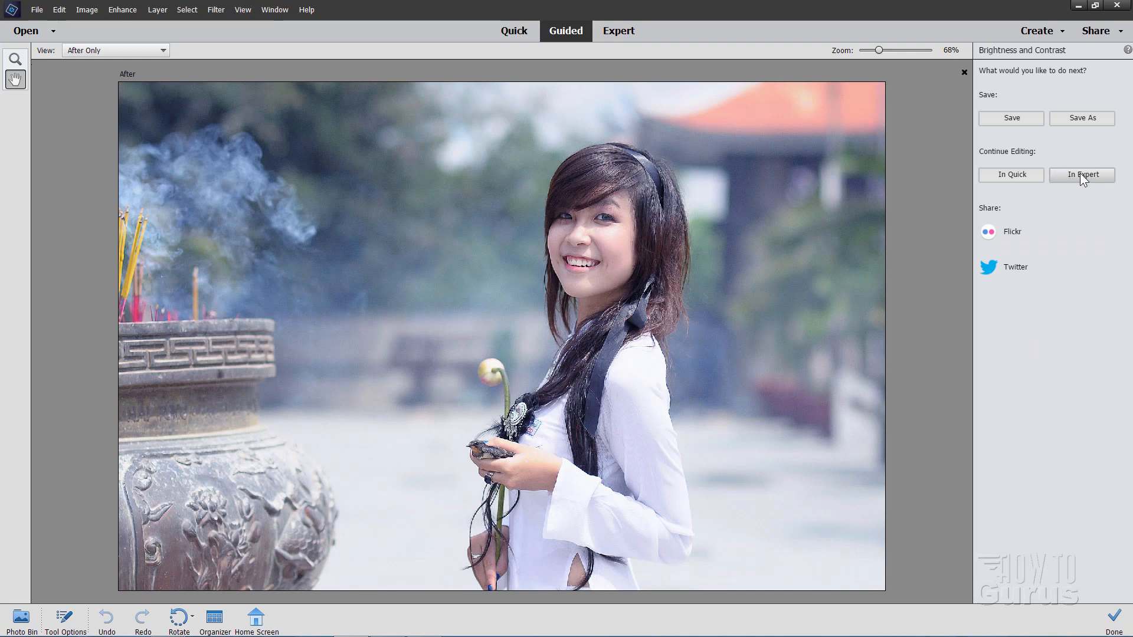
mouse_move(1013, 183)
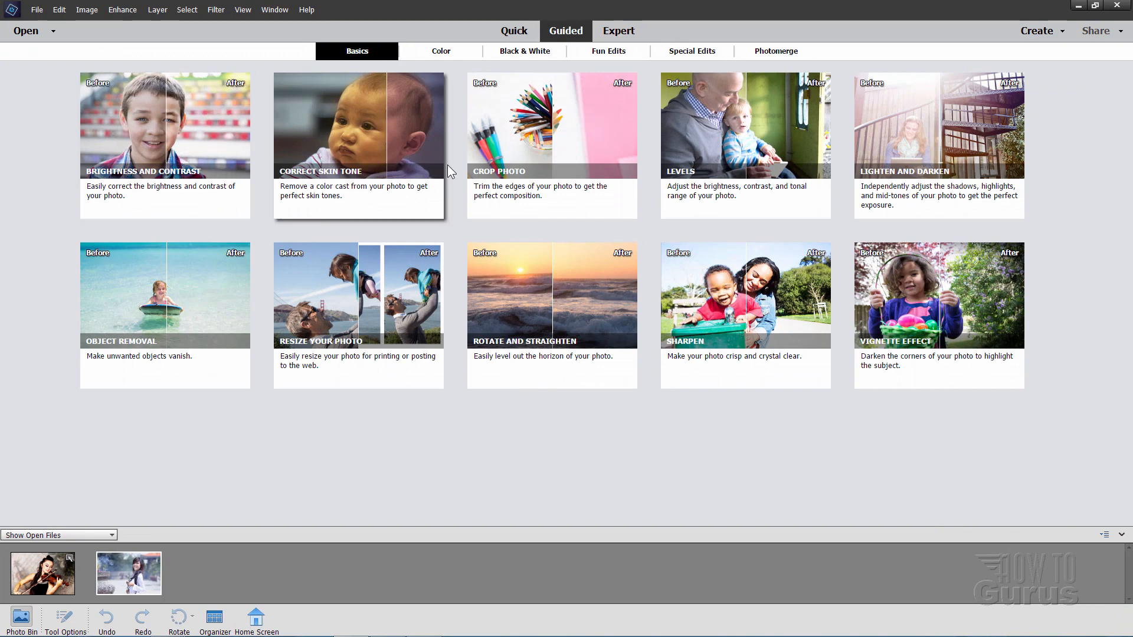
- Show the Special Edits guided category for the girl photo
left_click(692, 51)
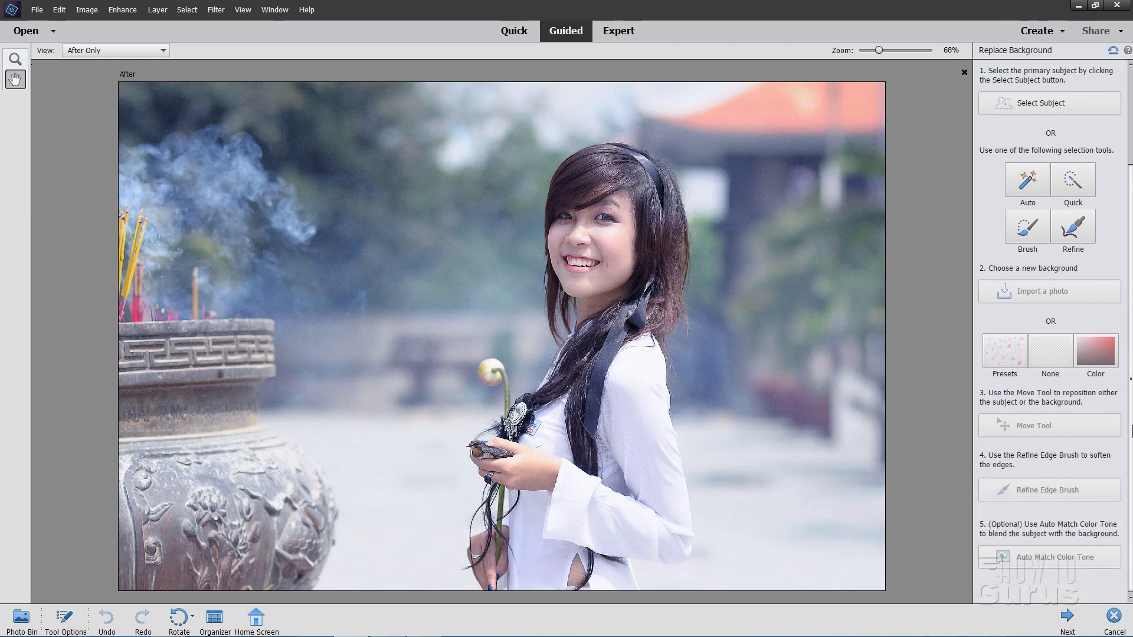
mouse_move(1039, 470)
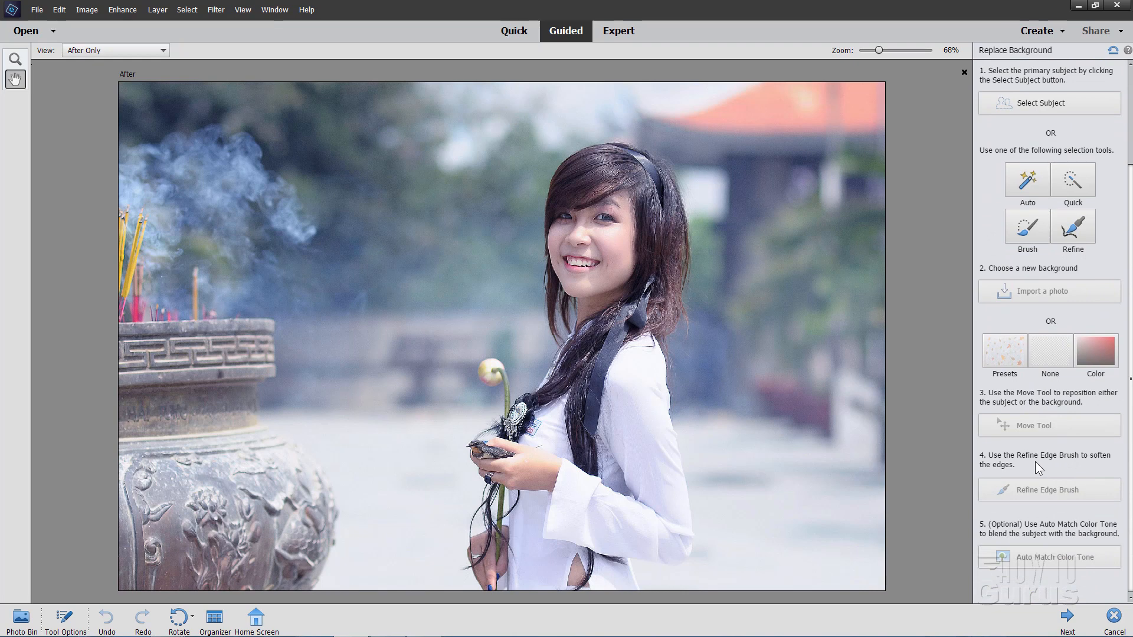
mouse_move(1034, 369)
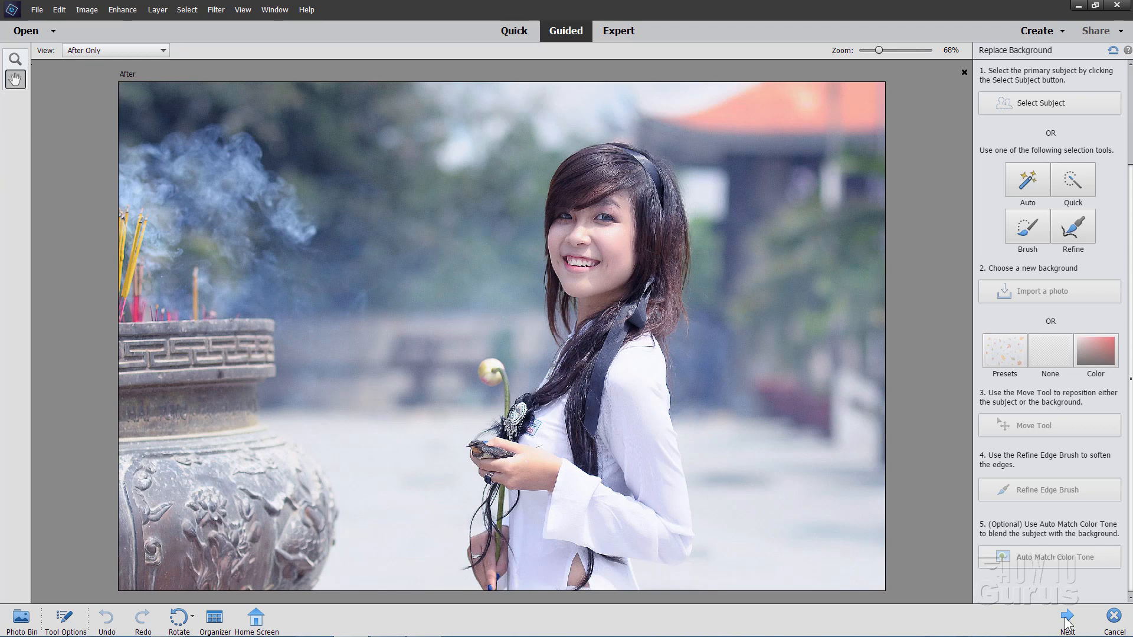
mouse_move(1066, 579)
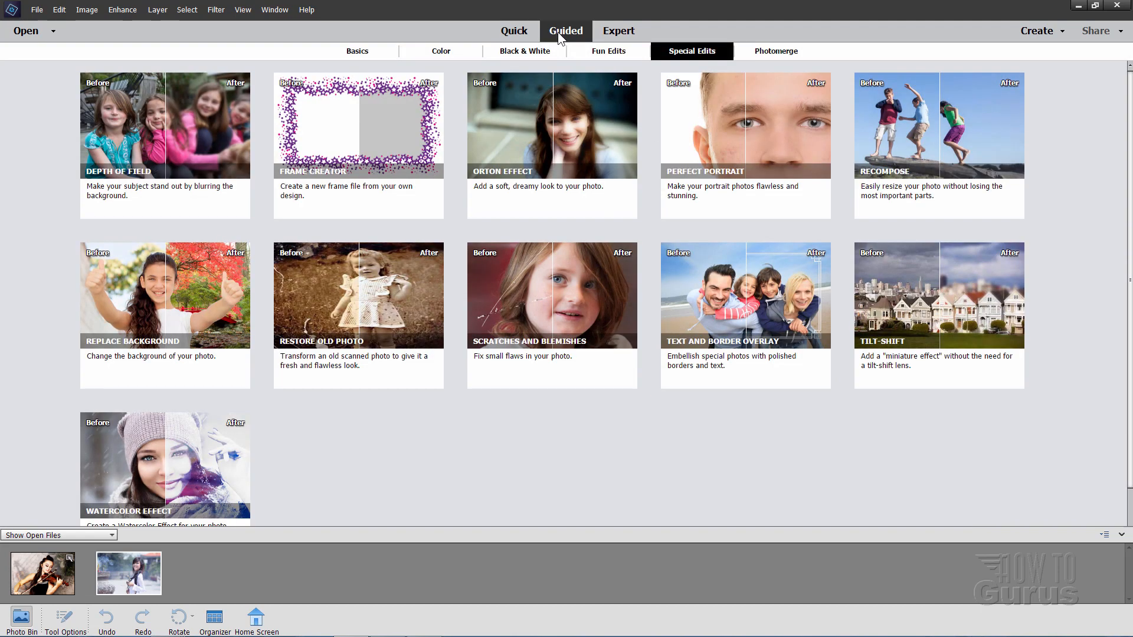
mouse_move(580, 52)
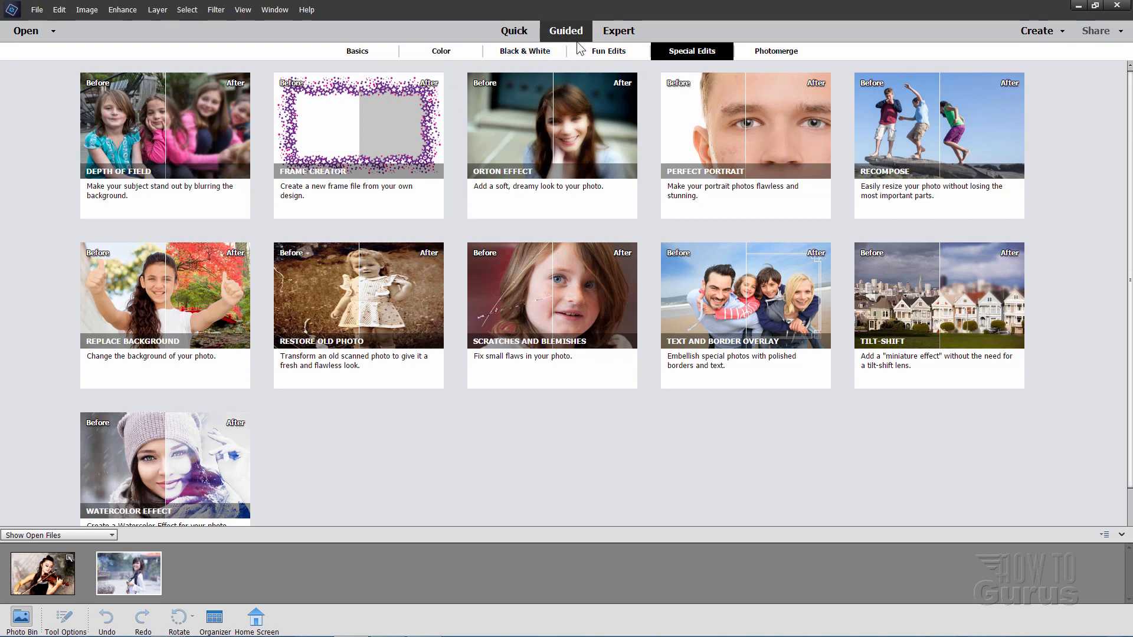
mouse_move(573, 54)
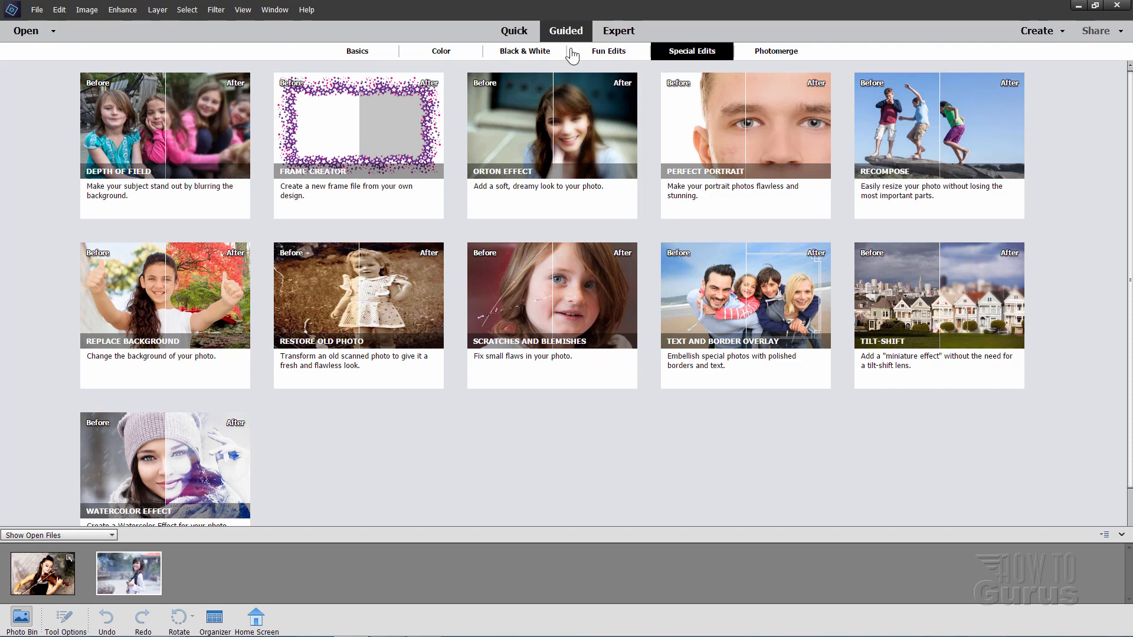
mouse_move(375, 84)
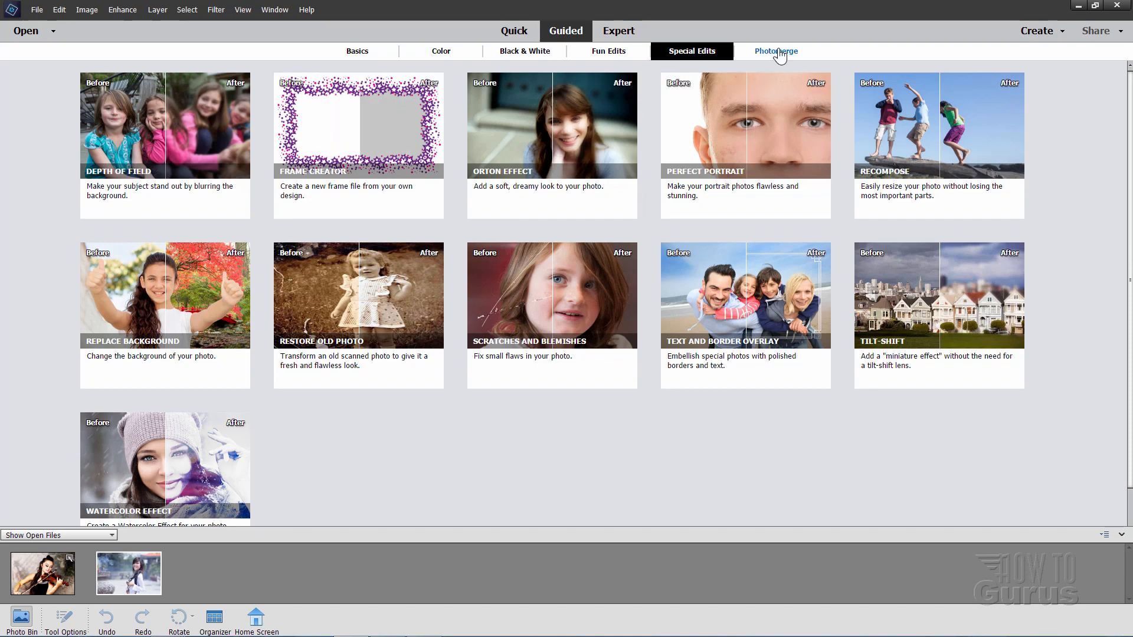
- Show the Photomerge guided edits, including Compose, Faces and Panorama
left_click(777, 51)
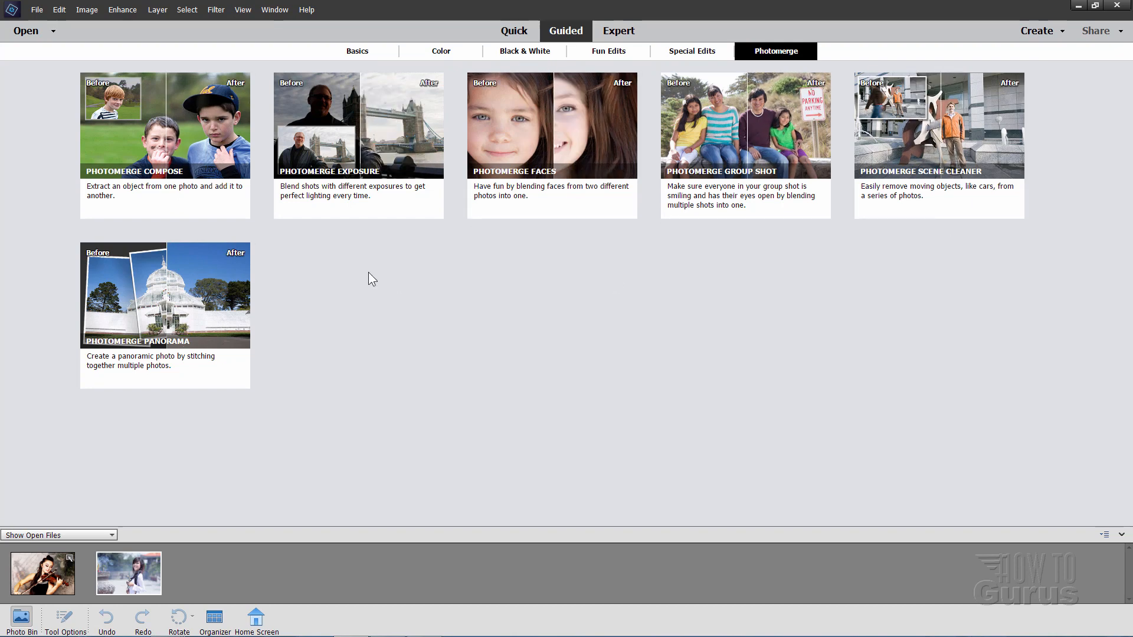
mouse_move(778, 34)
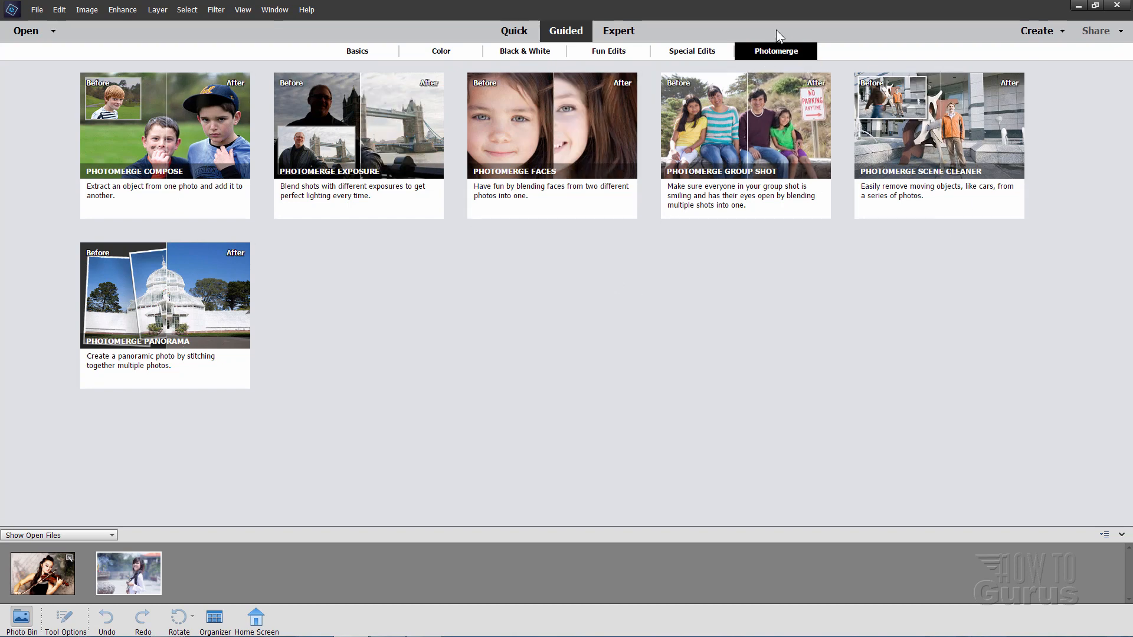
mouse_move(779, 62)
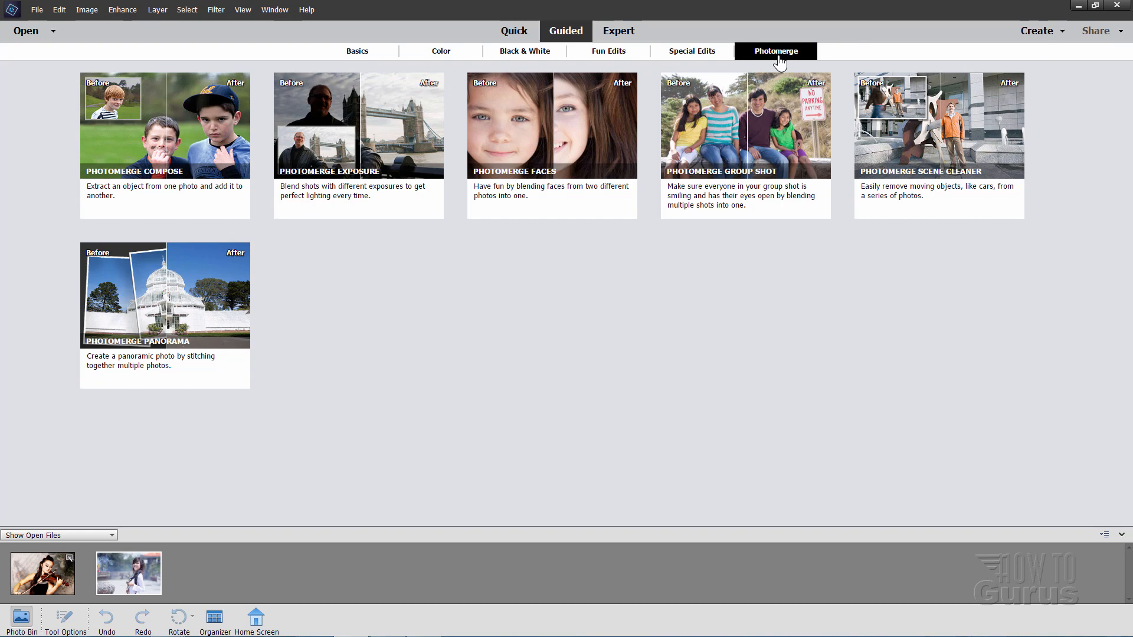
mouse_move(770, 68)
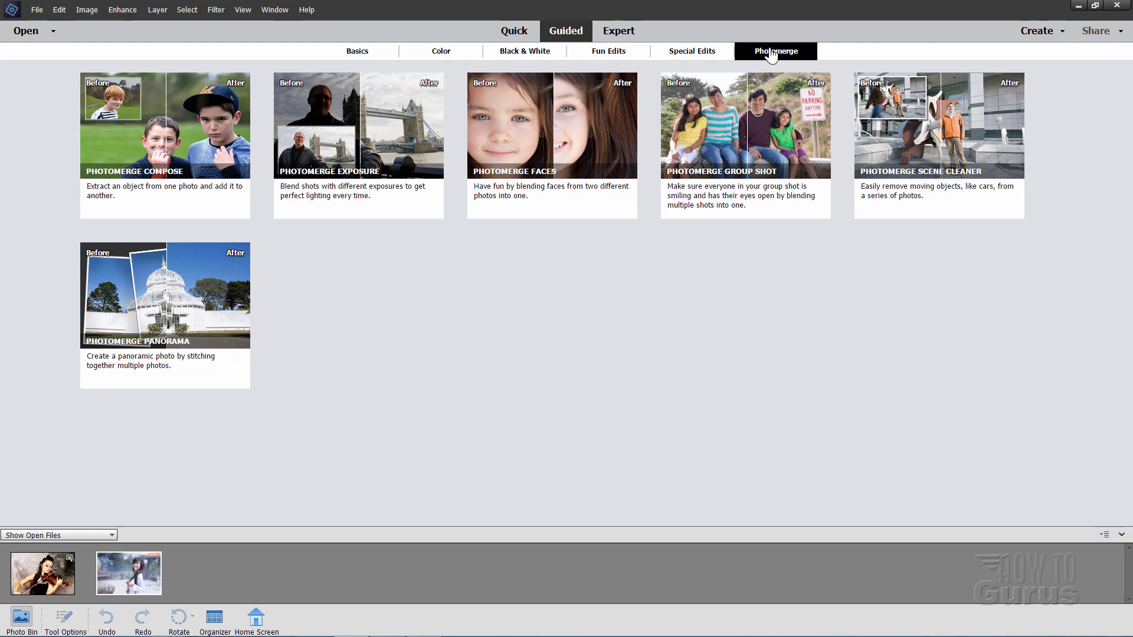
mouse_move(765, 68)
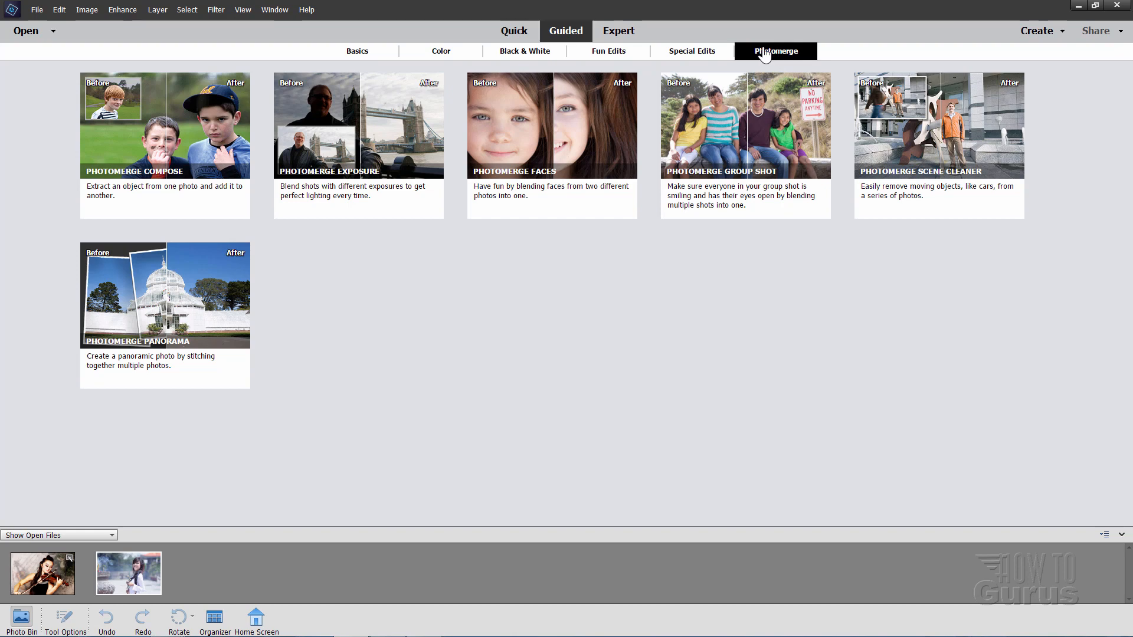
- In Quick mode darken exposure one step, restore it, view Lighting, then return to Expert mode
left_click(514, 31)
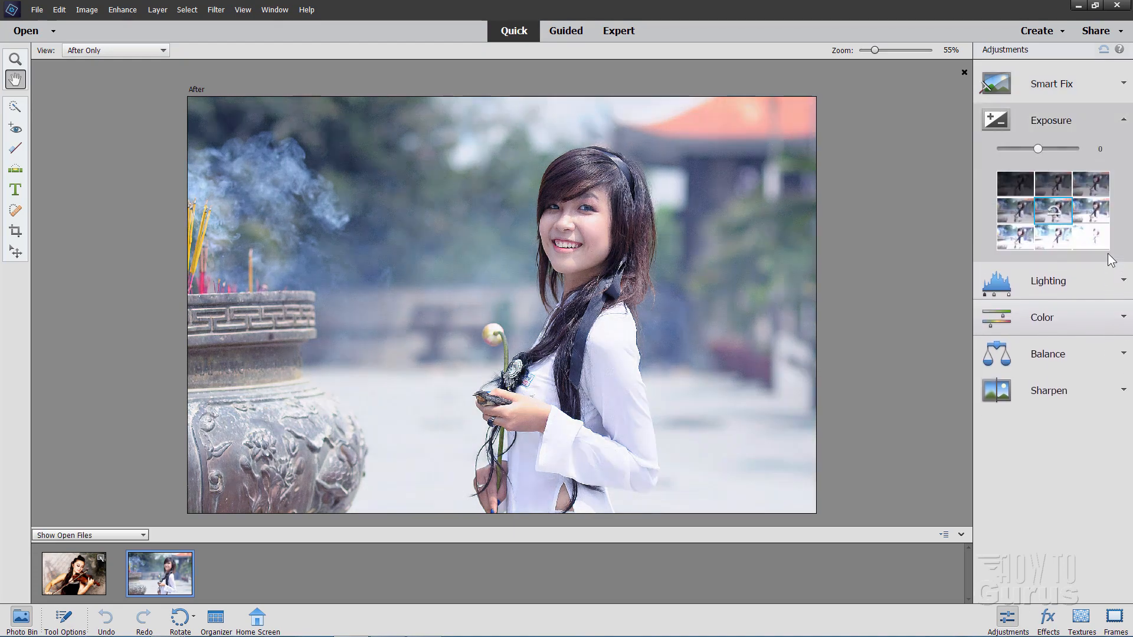
left_click(1090, 183)
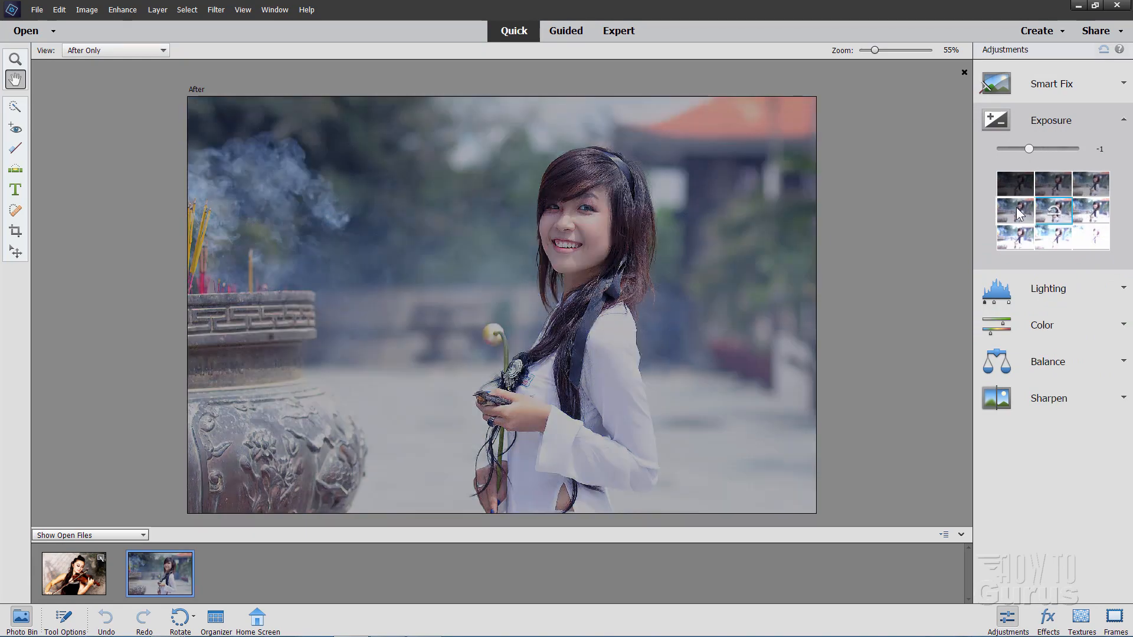
left_click_drag(1028, 149, 1047, 149)
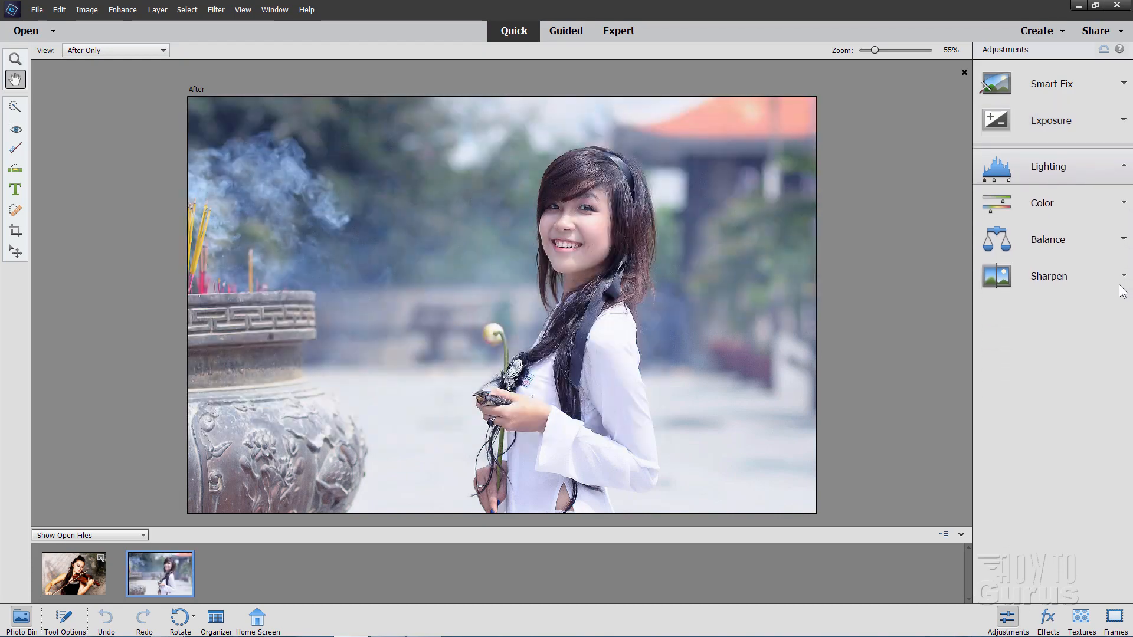
left_click(1049, 167)
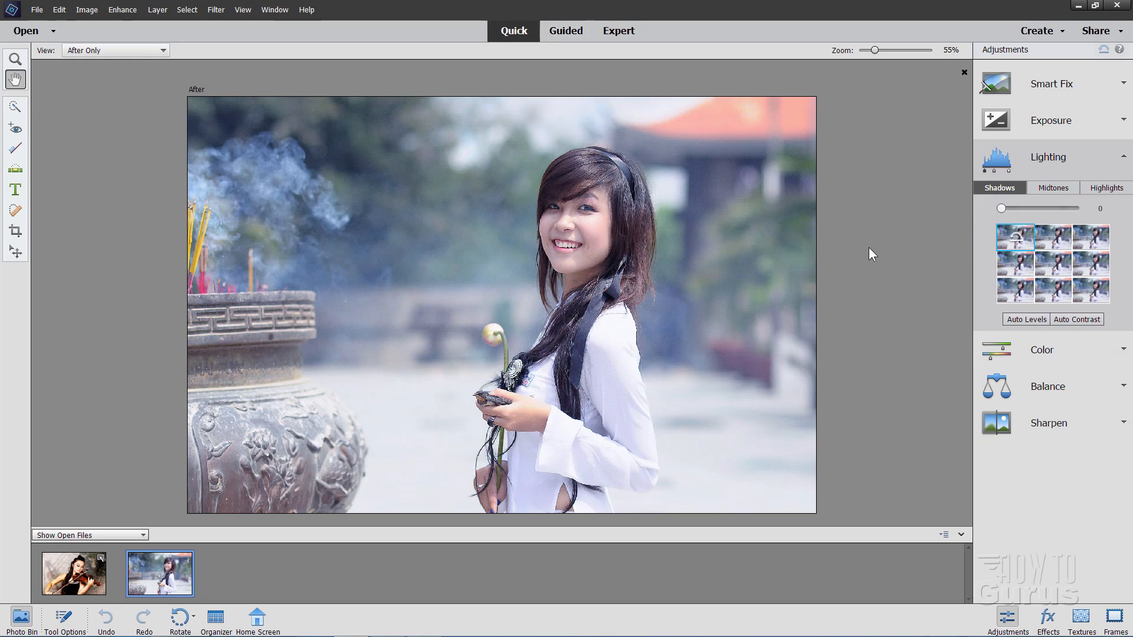
mouse_move(498, 21)
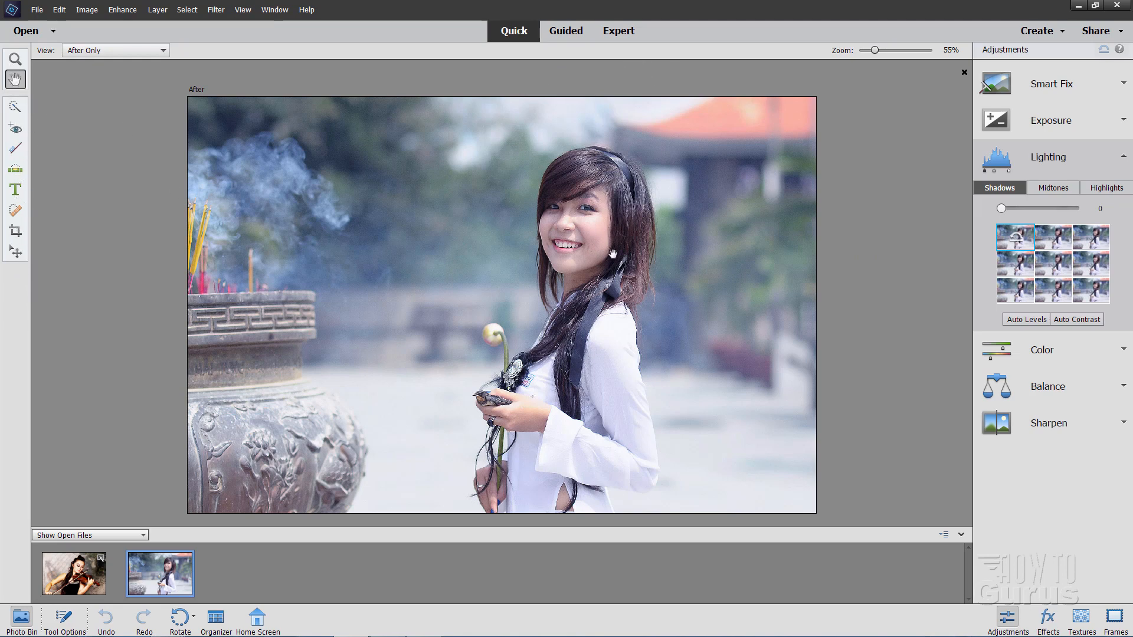
mouse_move(952, 252)
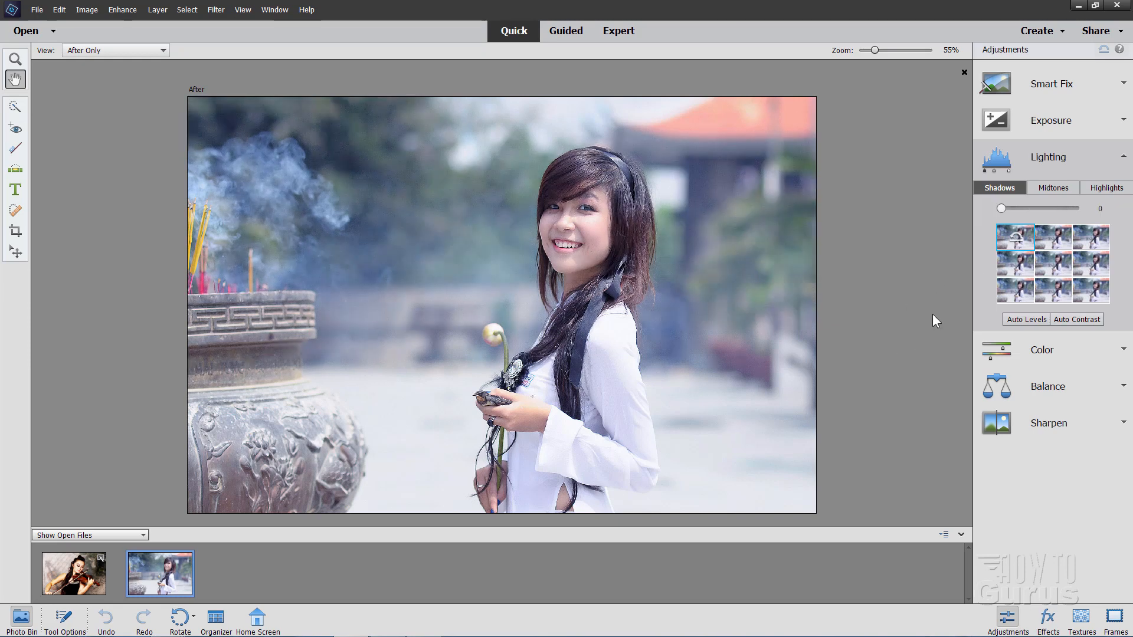
left_click(618, 31)
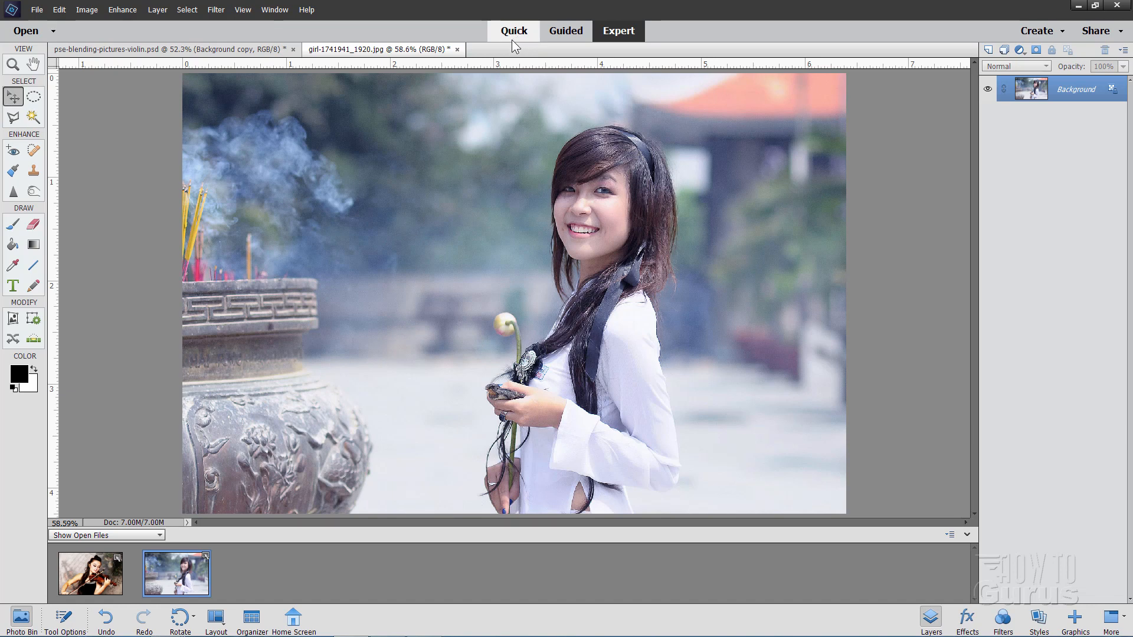
mouse_move(831, 297)
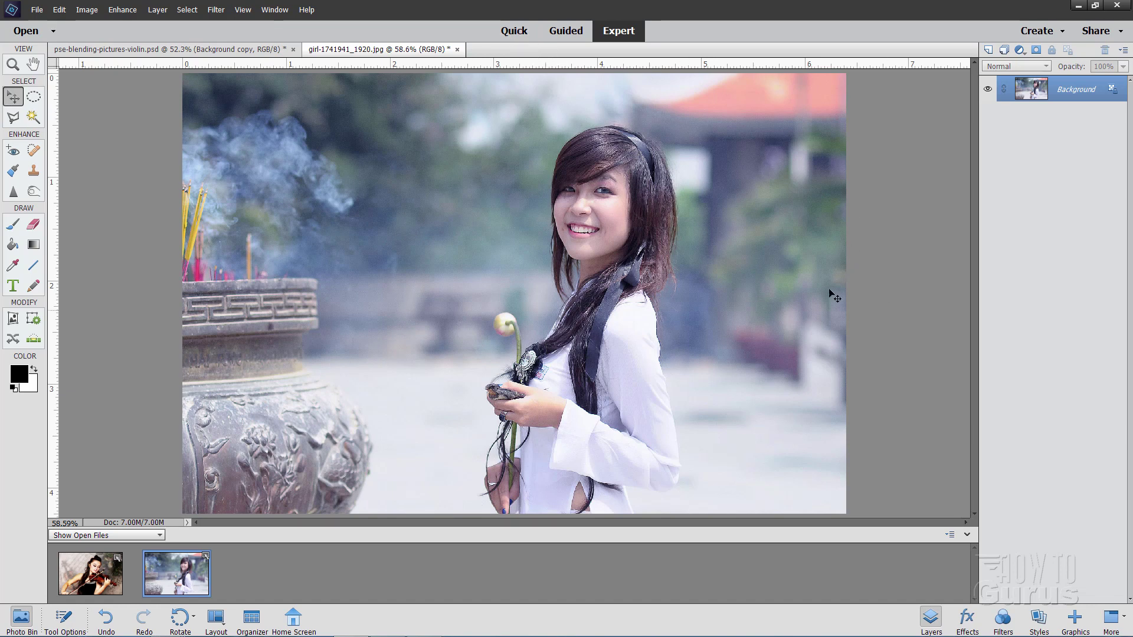
mouse_move(925, 284)
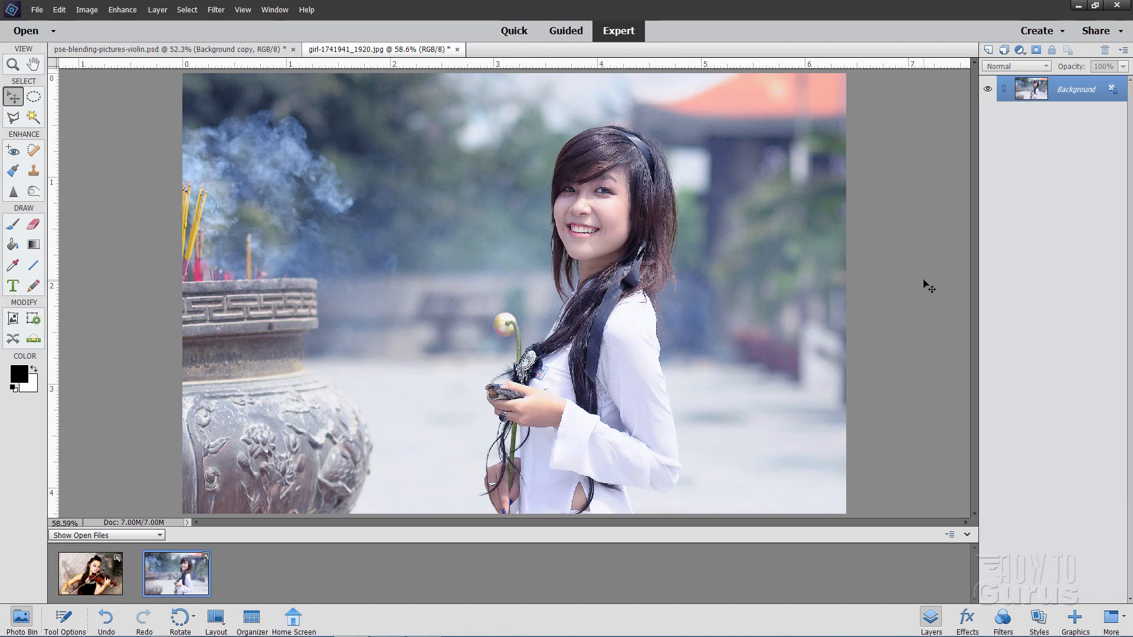
mouse_move(890, 579)
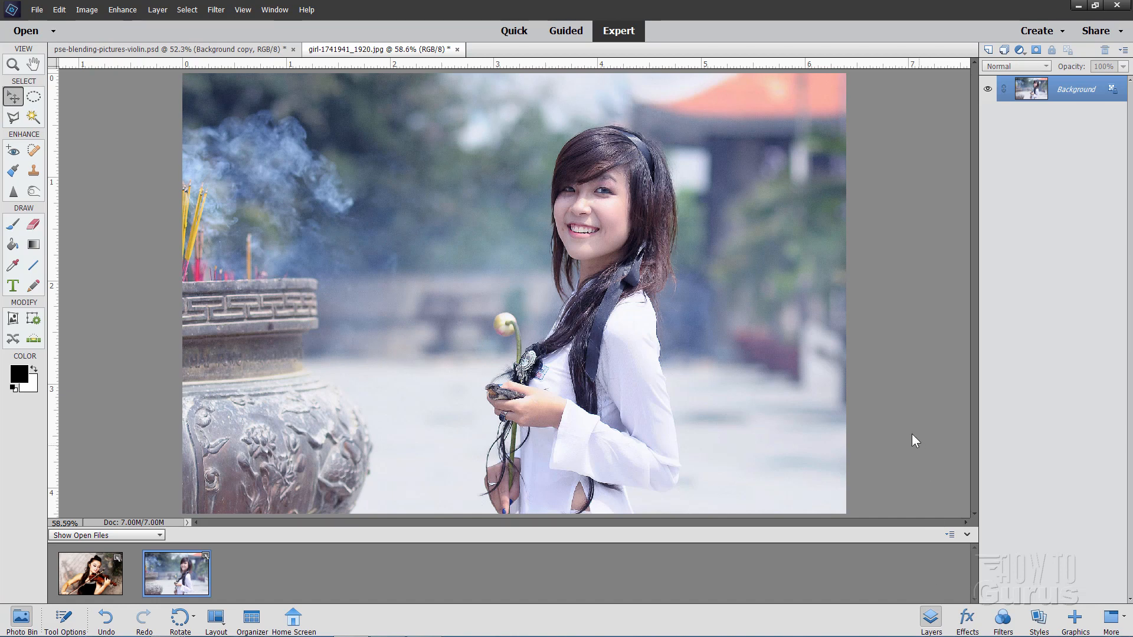
mouse_move(629, 54)
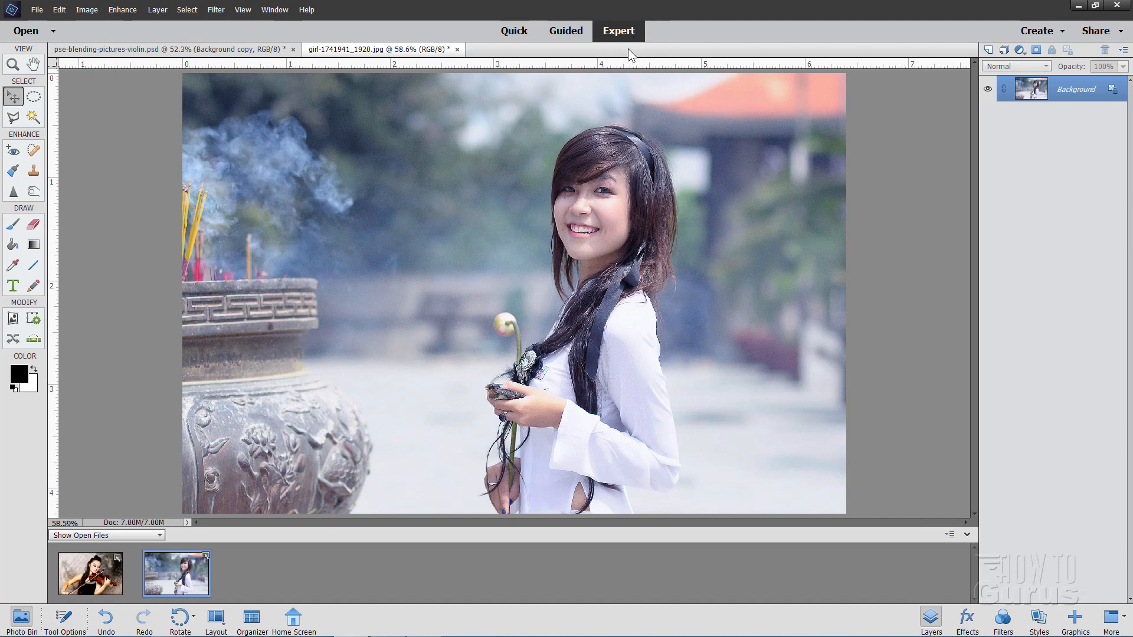
mouse_move(902, 245)
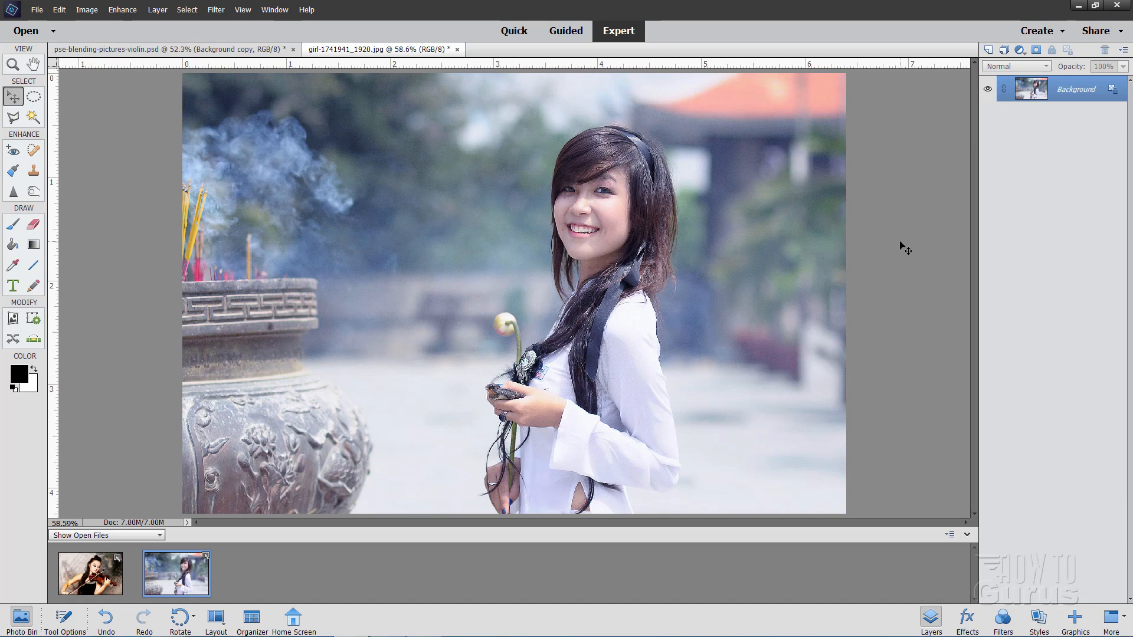
mouse_move(434, 340)
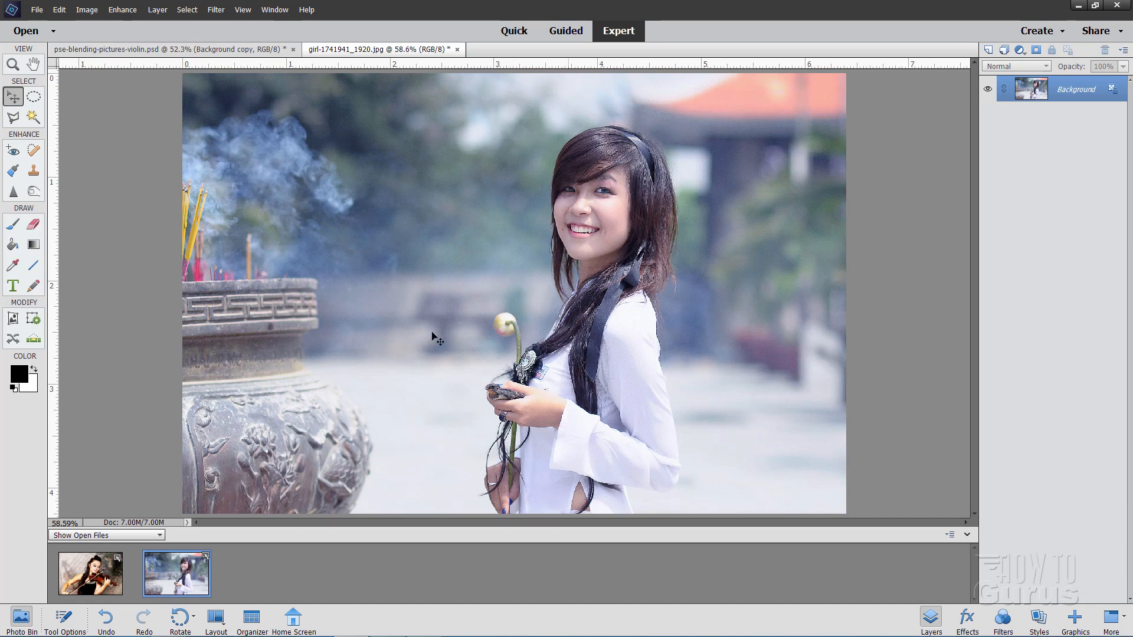
mouse_move(428, 321)
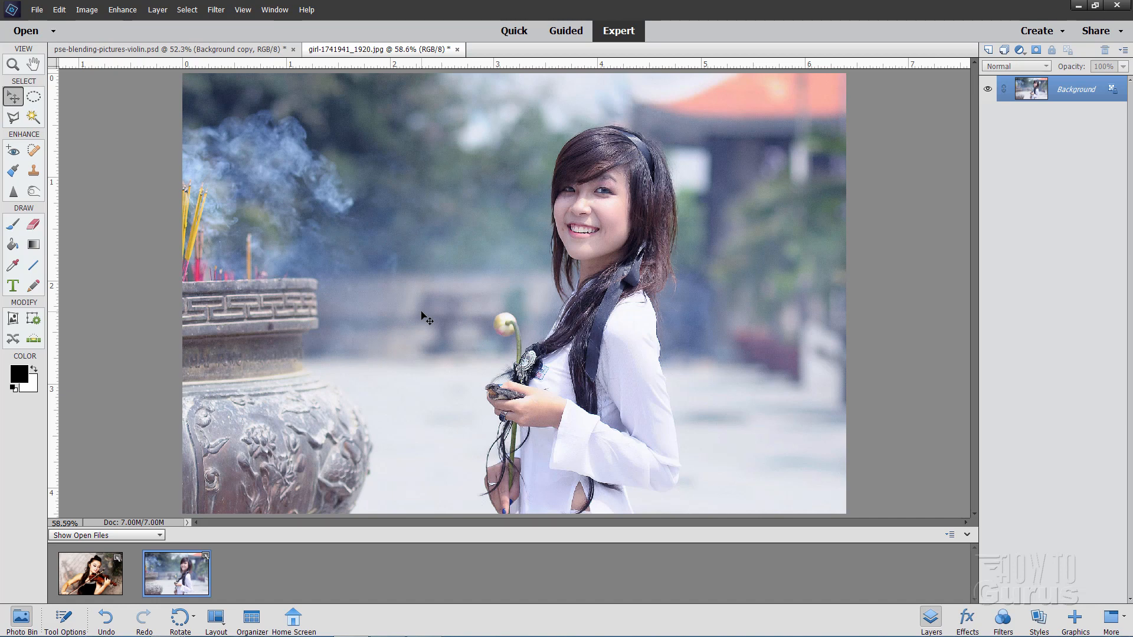
mouse_move(385, 299)
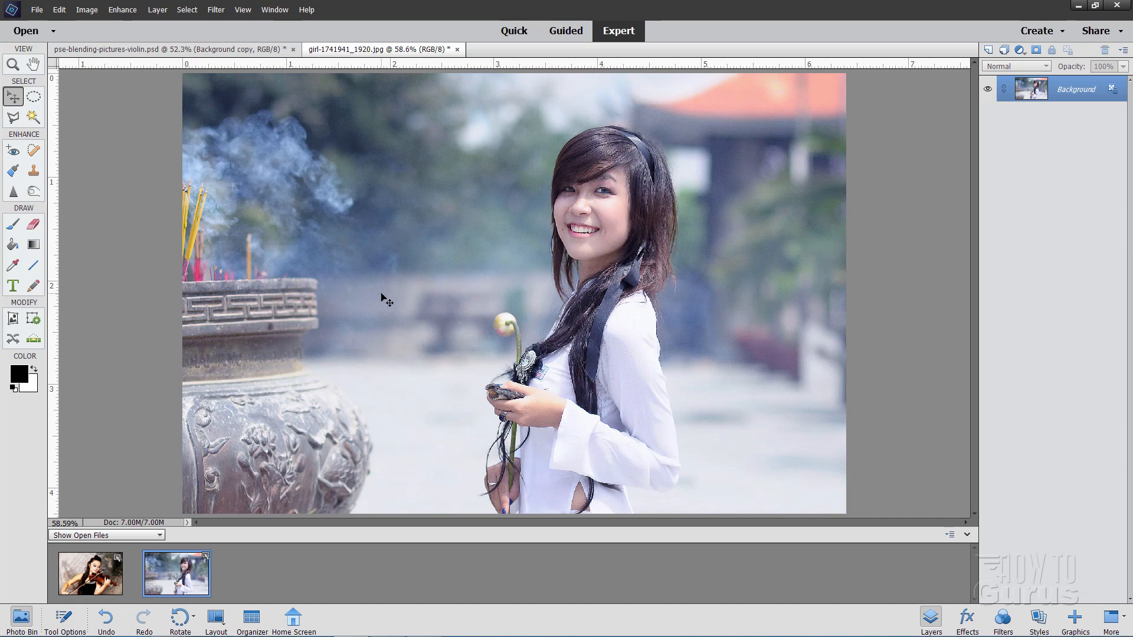
mouse_move(430, 284)
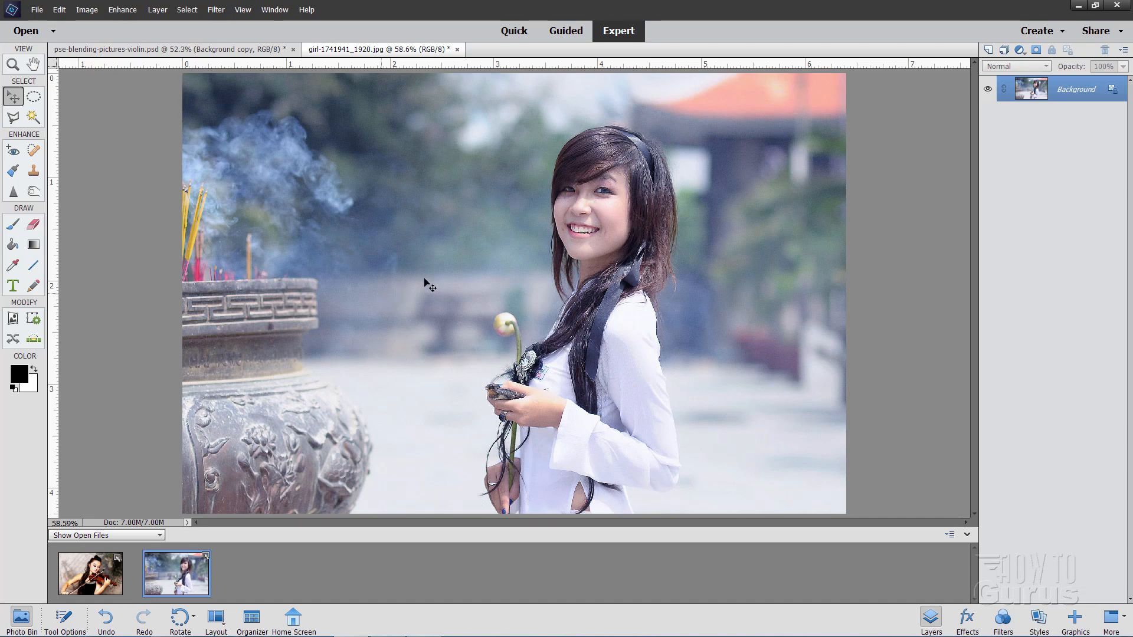